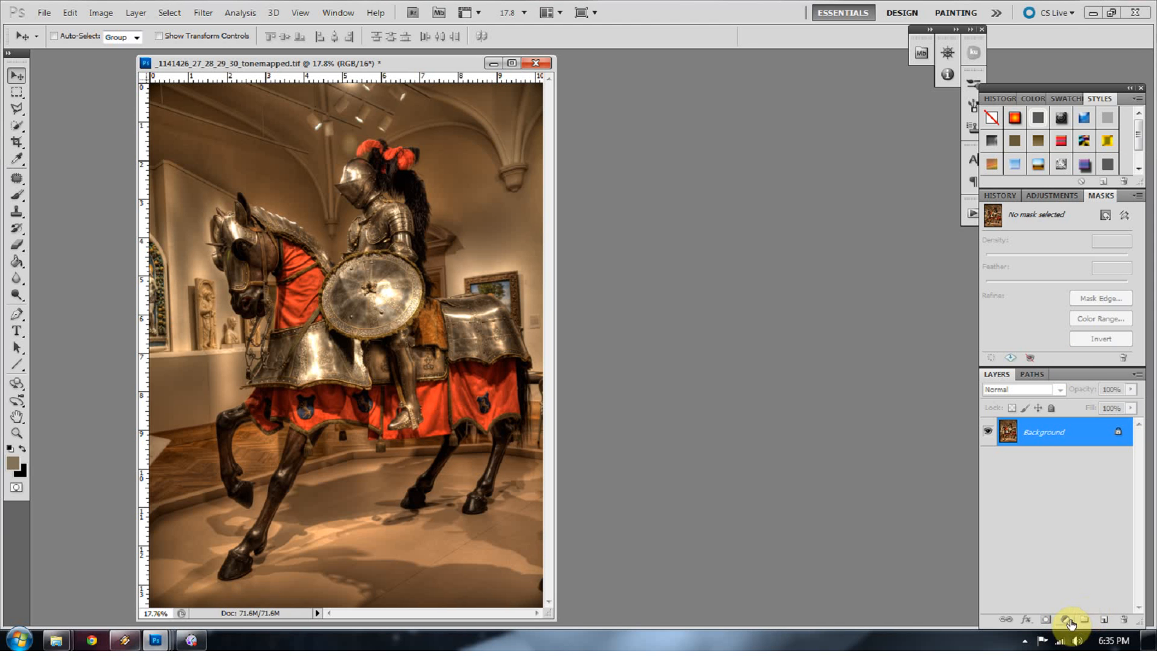
Add a default Curves 1 adjustment layer above the knight photo's background.
{"action": "left_click", "coordinate": [1070, 624]}
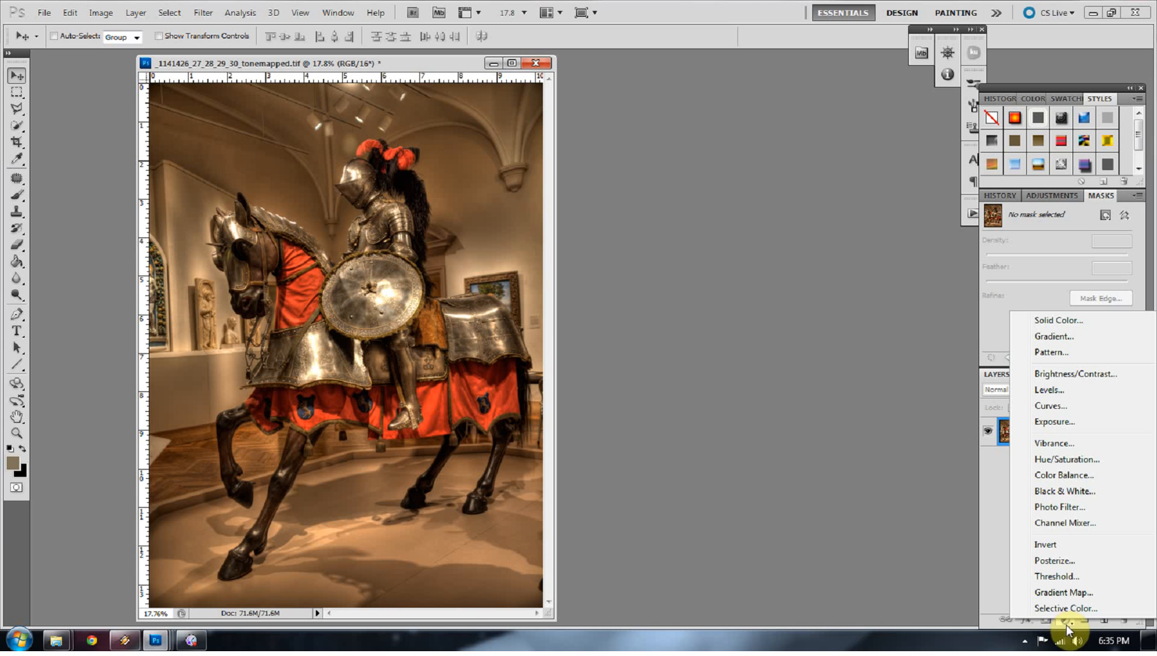
{"action": "left_click", "coordinate": [1050, 406]}
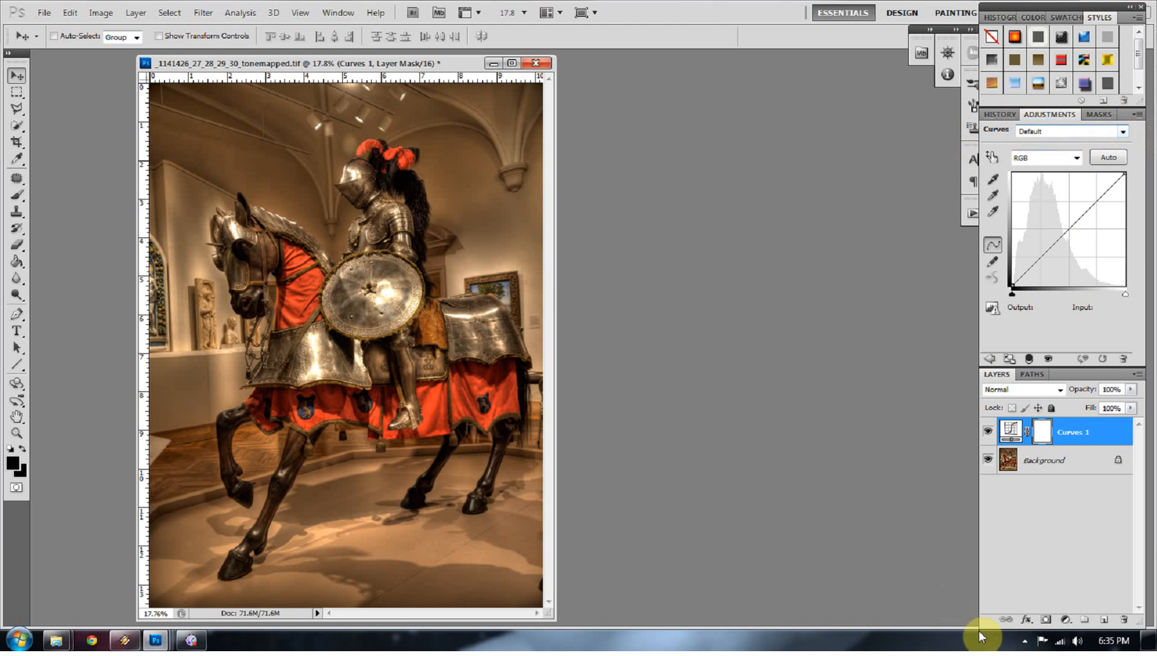
{"action": "left_click", "coordinate": [1077, 617]}
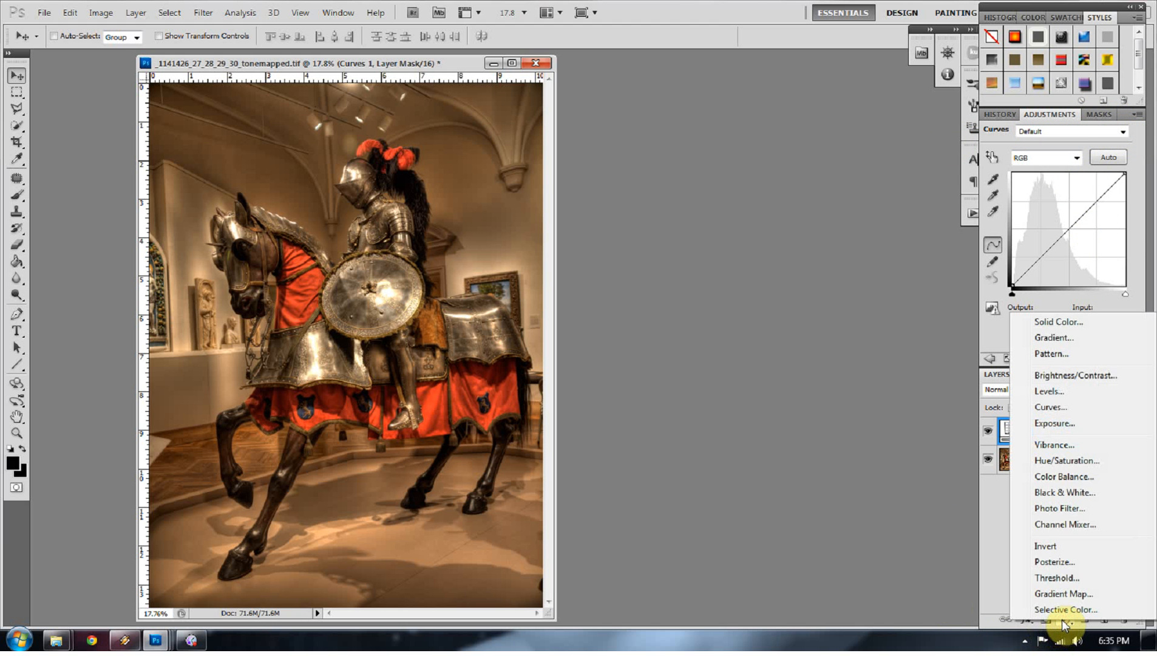
{"action": "mouse_move", "coordinate": [932, 347]}
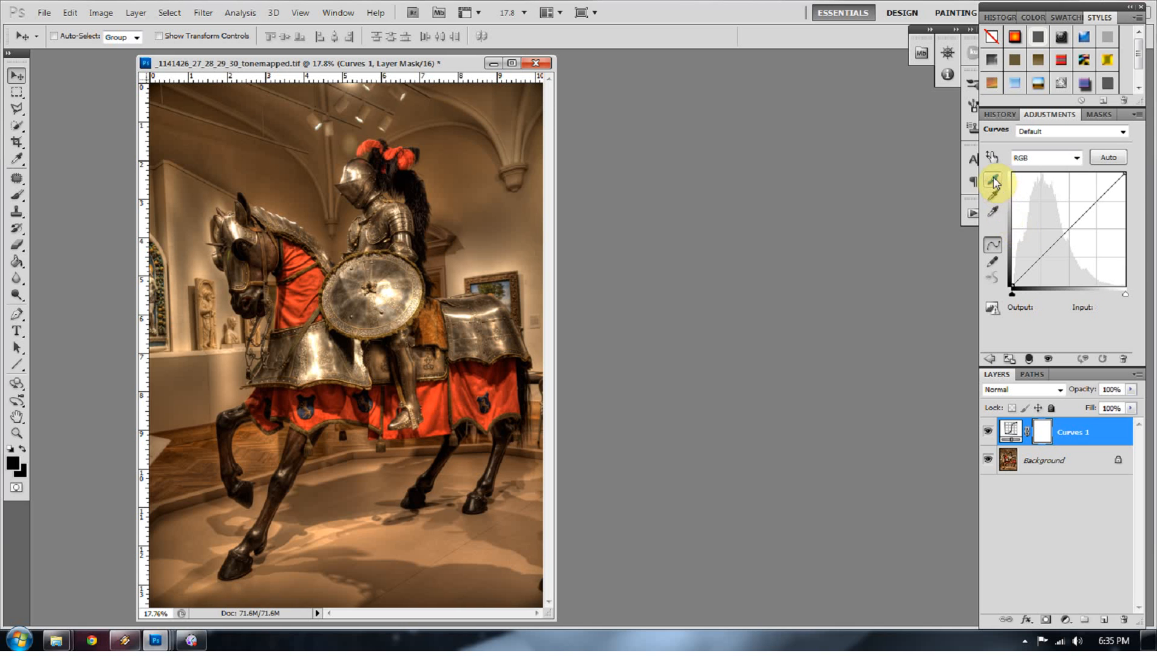
{"action": "mouse_move", "coordinate": [995, 213]}
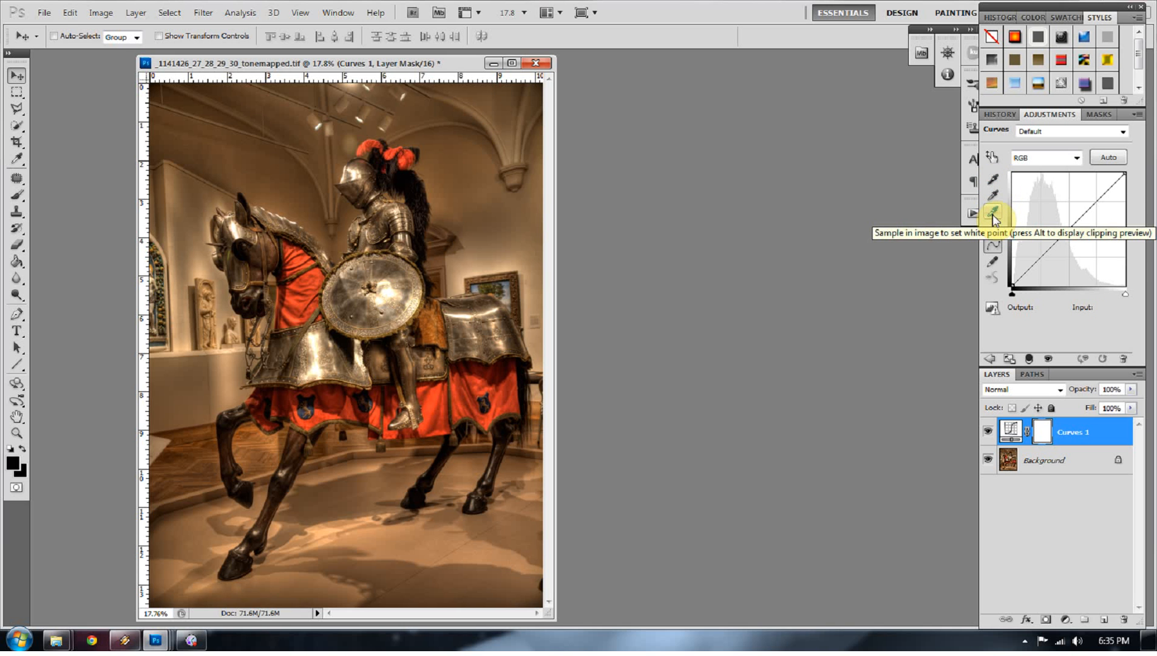
{"action": "mouse_move", "coordinate": [997, 196]}
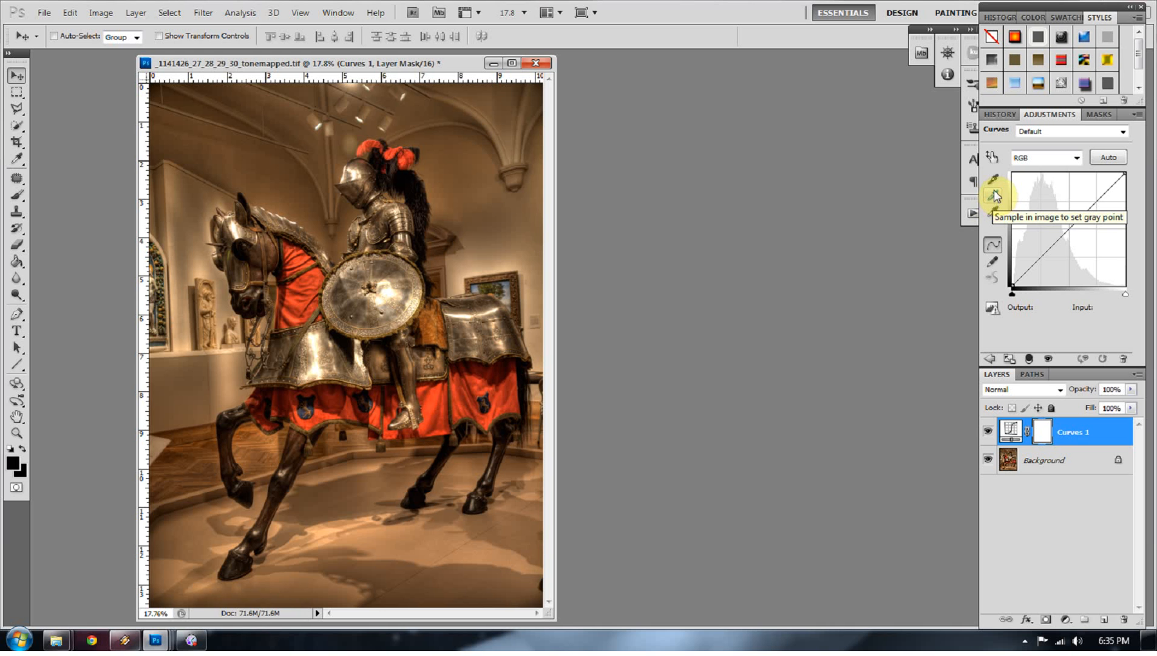
{"action": "mouse_move", "coordinate": [994, 184]}
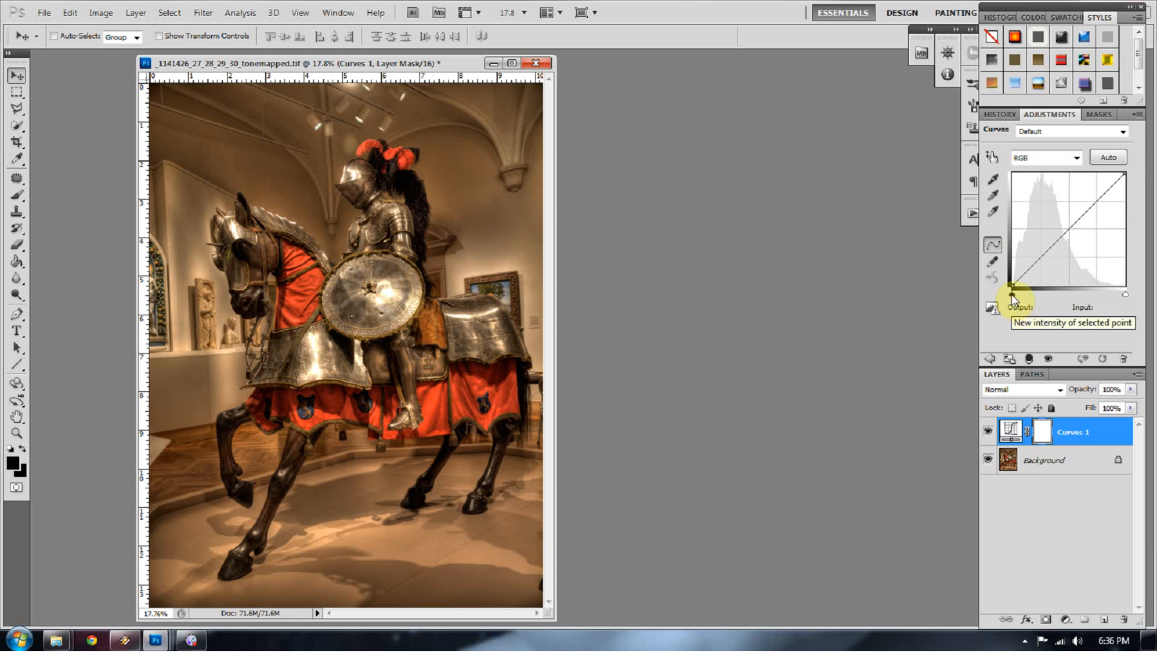
{"action": "mouse_move", "coordinate": [1126, 302]}
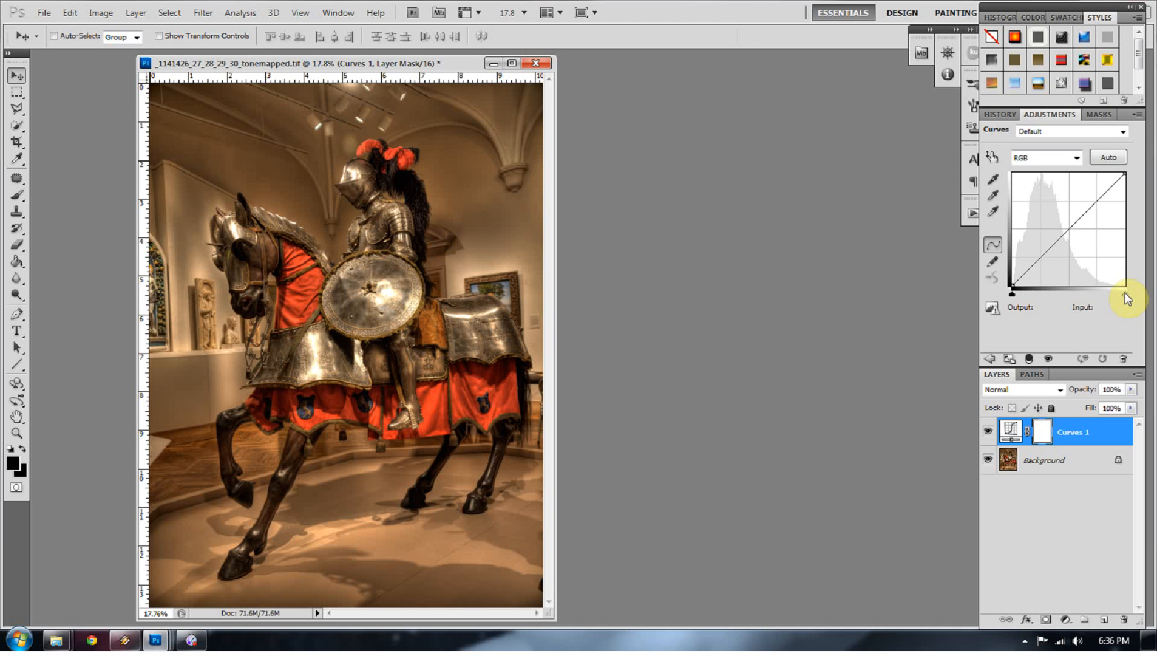
{"action": "mouse_move", "coordinate": [1127, 299]}
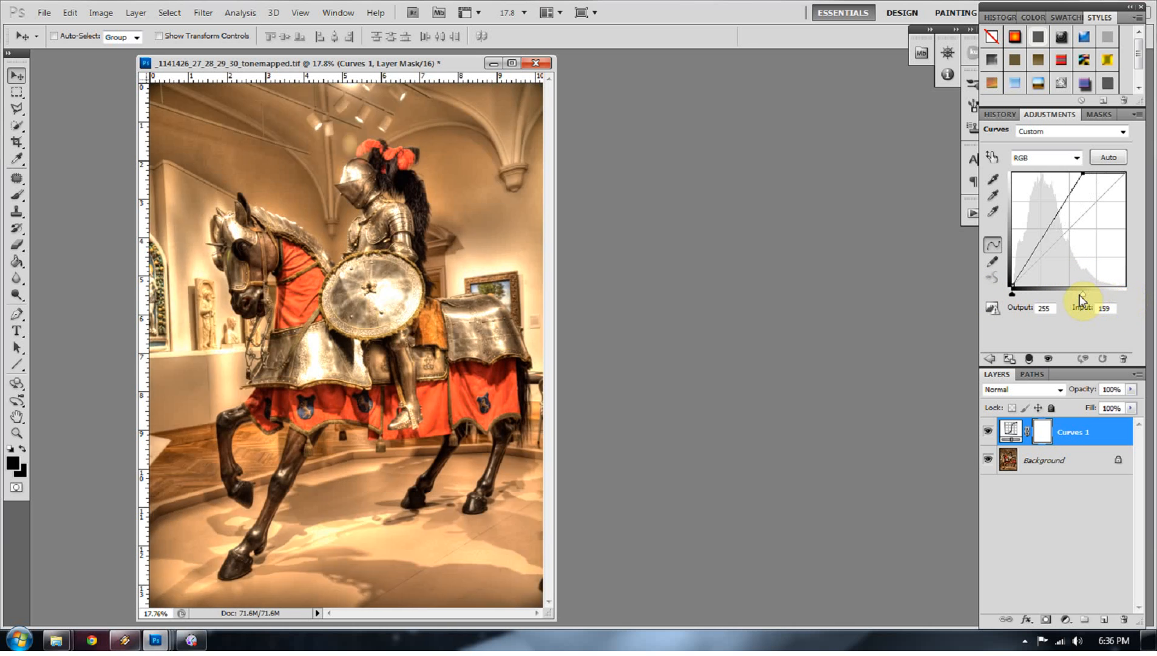
Alt-drag the white point slider to about input 245 to preview clipped highlights.
{"action": "left_click_drag", "start_coordinate": [1081, 290], "coordinate": [1015, 291]}
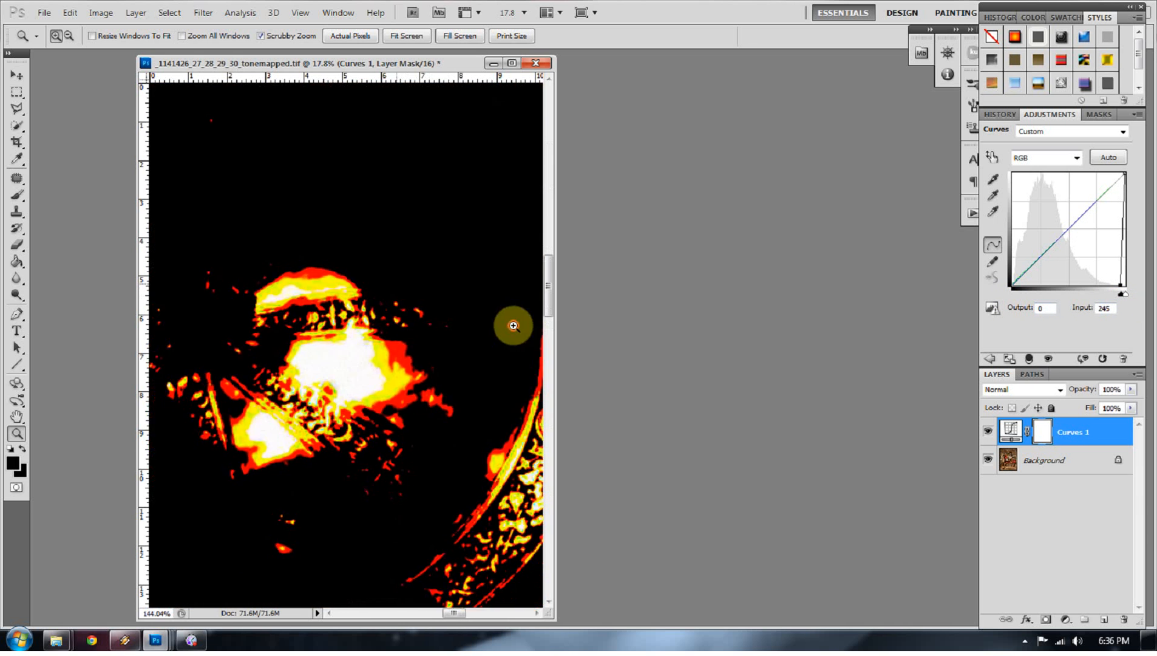
Zoom in twice on the brightest clipped highlight patch on the knight's armor.
{"action": "left_click", "coordinate": [513, 325]}
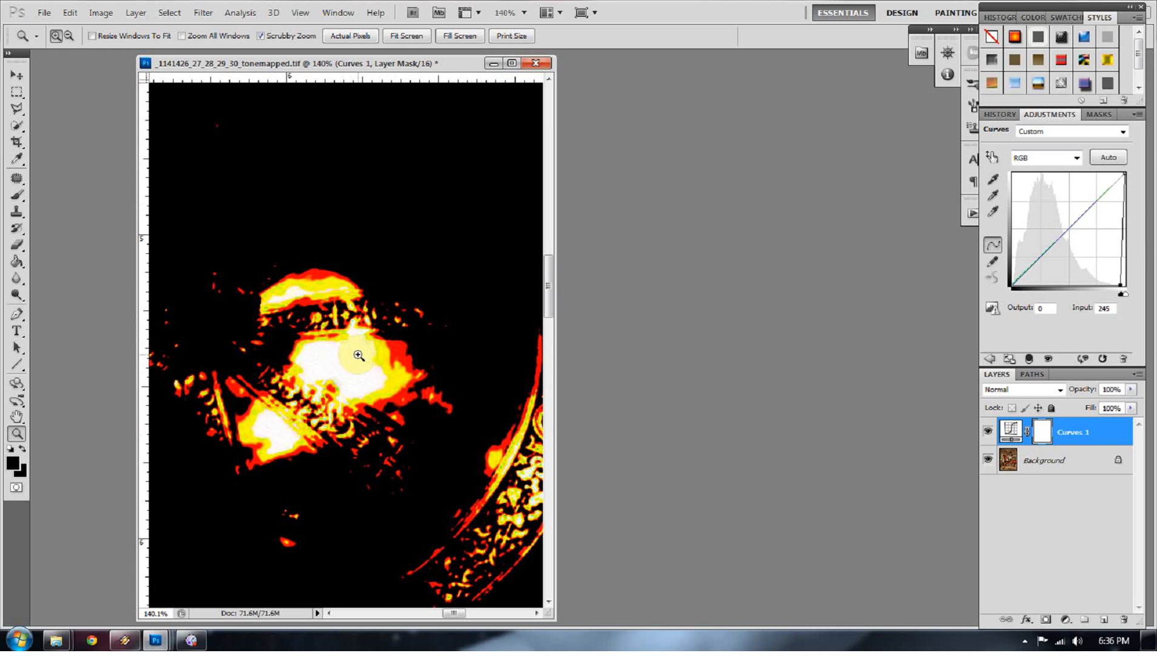
{"action": "left_click", "coordinate": [357, 356]}
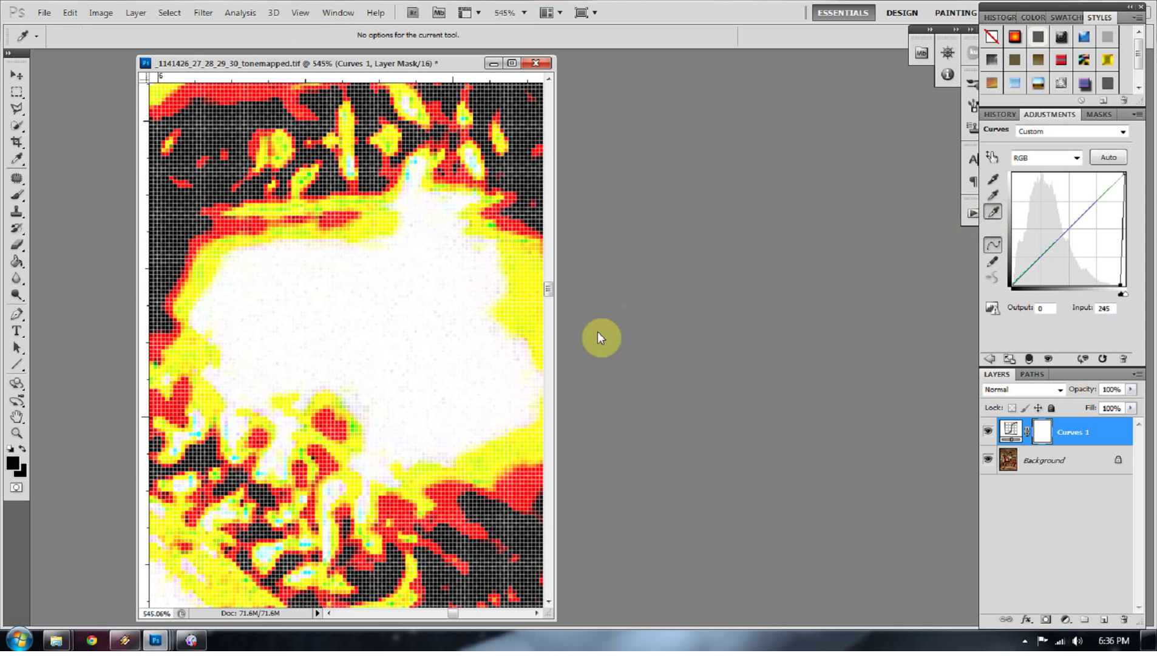
{"action": "mouse_move", "coordinate": [362, 390]}
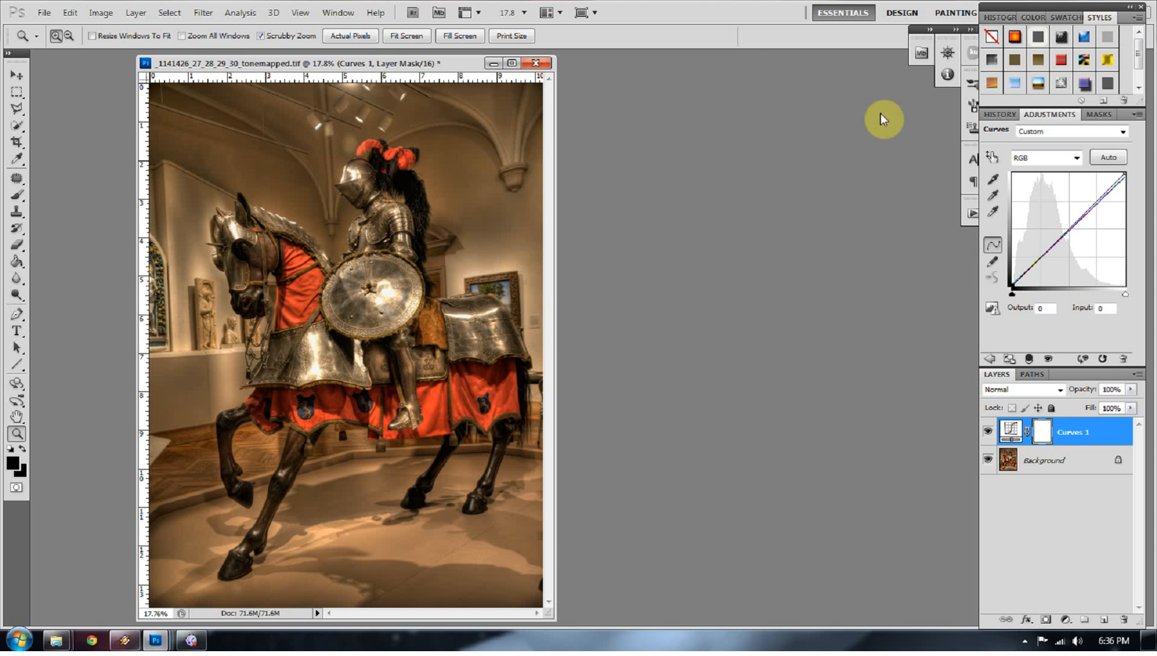
{"action": "mouse_move", "coordinate": [826, 185]}
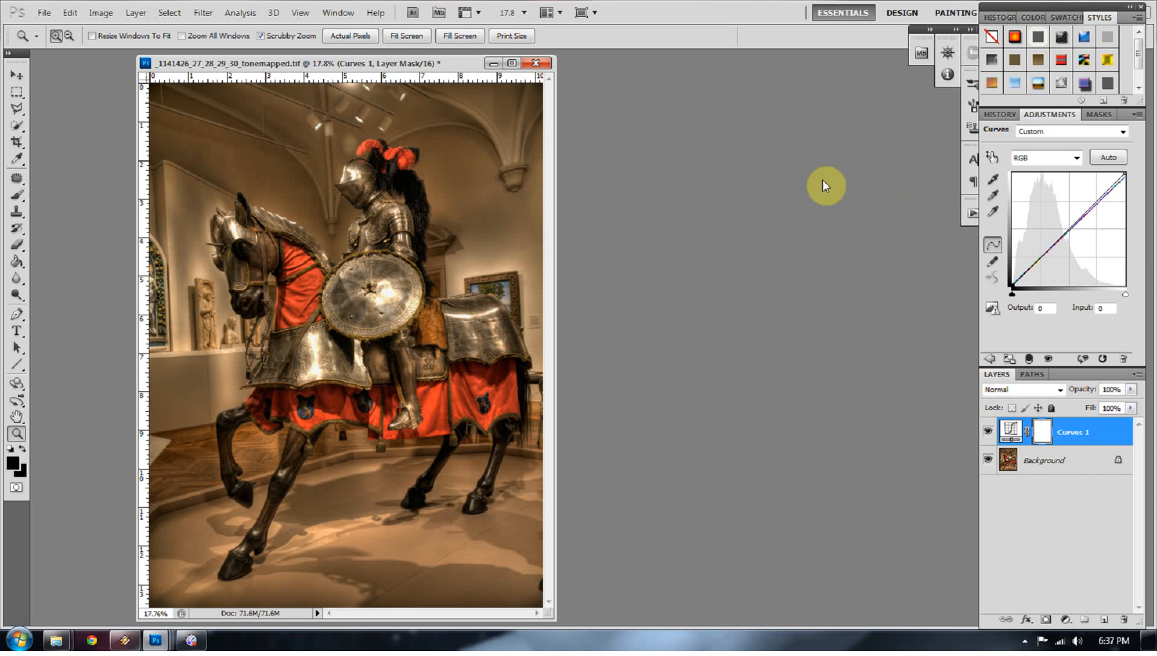
{"action": "mouse_move", "coordinate": [856, 191]}
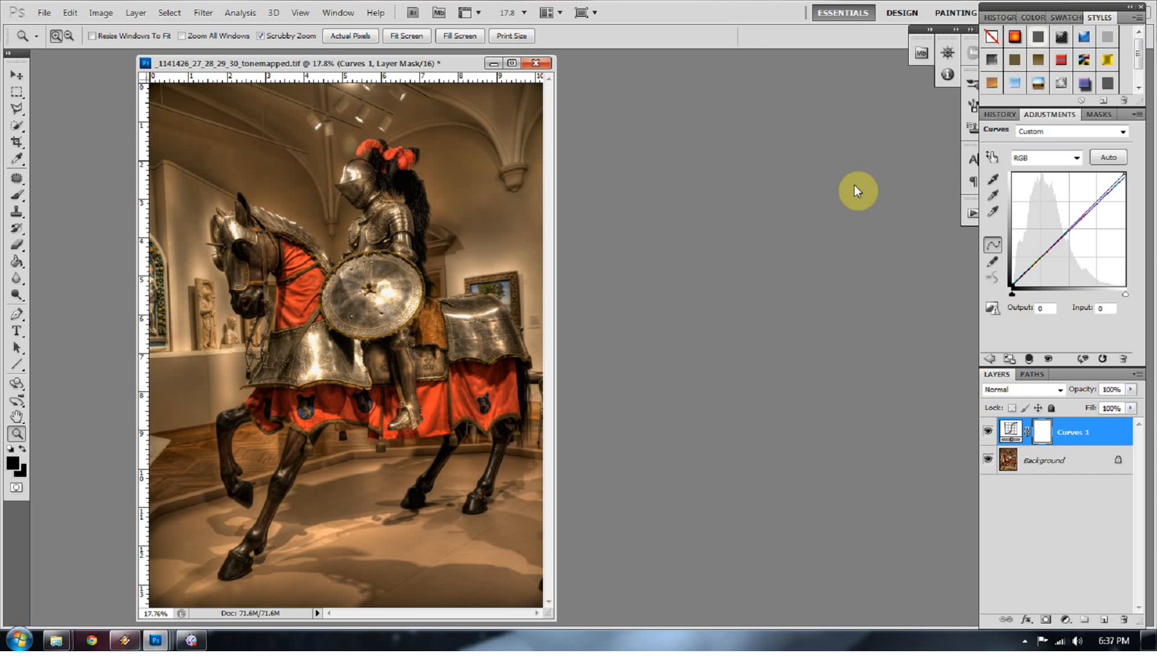
{"action": "mouse_move", "coordinate": [890, 206]}
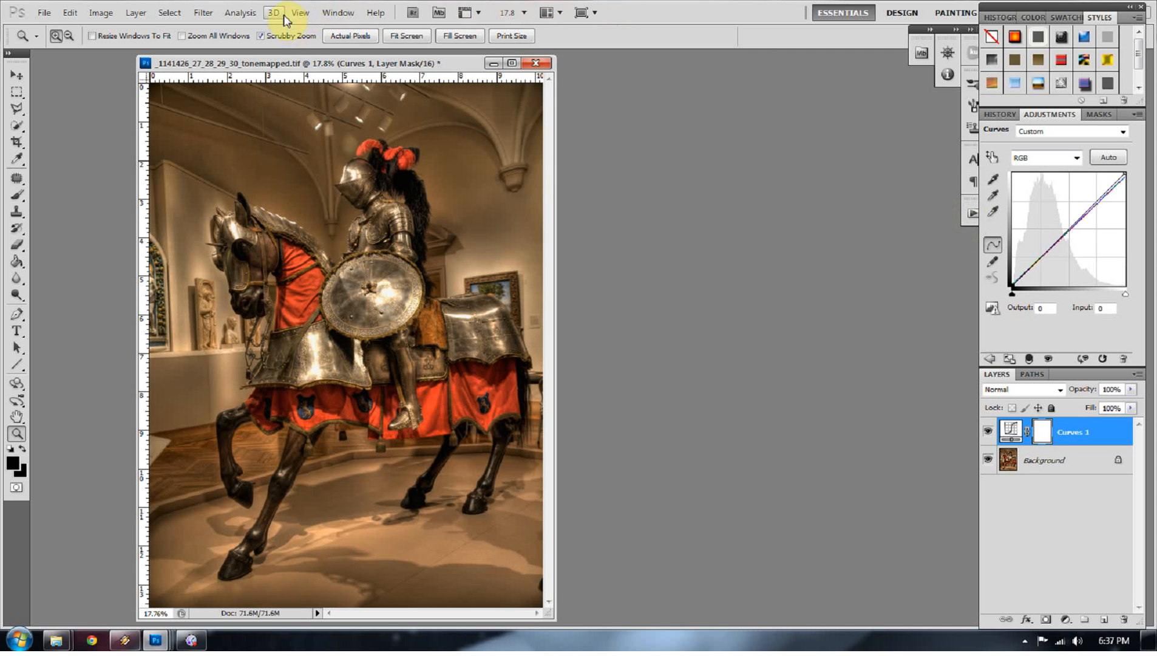
{"action": "mouse_move", "coordinate": [337, 16]}
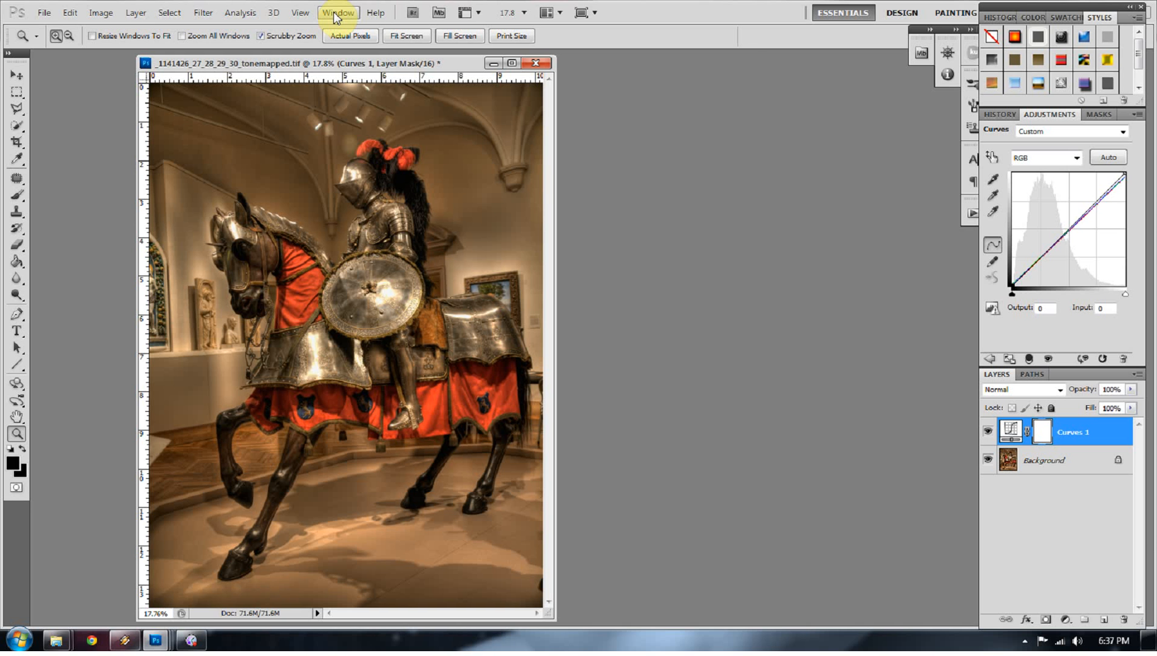
Open the Window menu listing the available panels.
{"action": "left_click", "coordinate": [337, 12]}
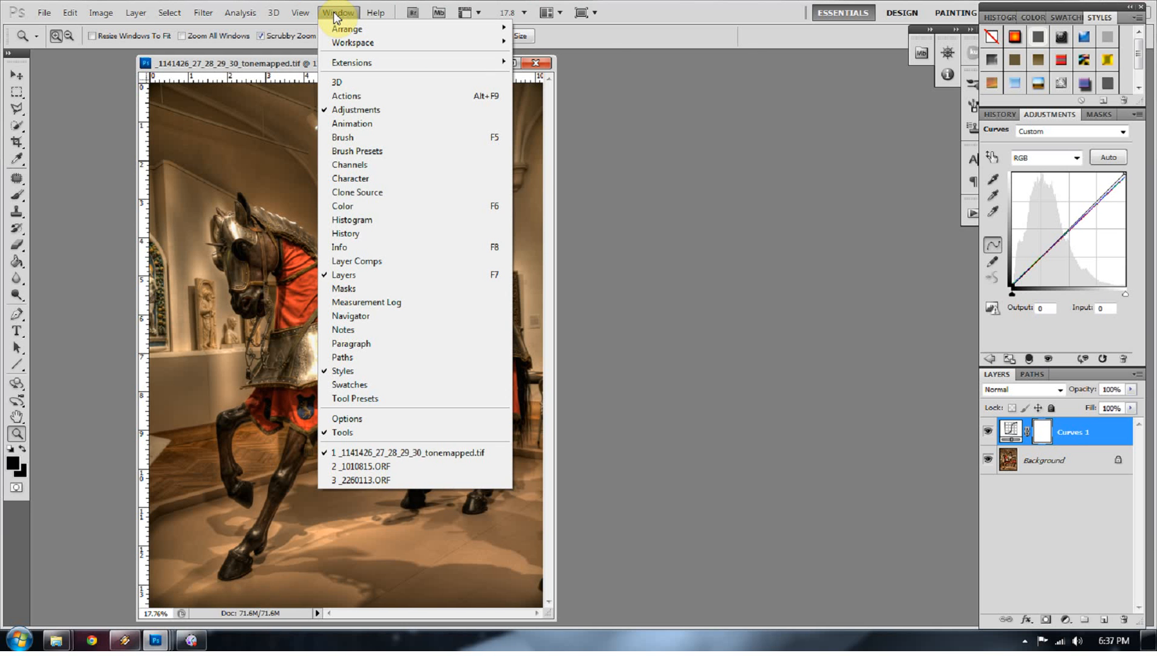
Show the Info panel and pick the Curves gray point eyedropper.
{"action": "left_click", "coordinate": [340, 247]}
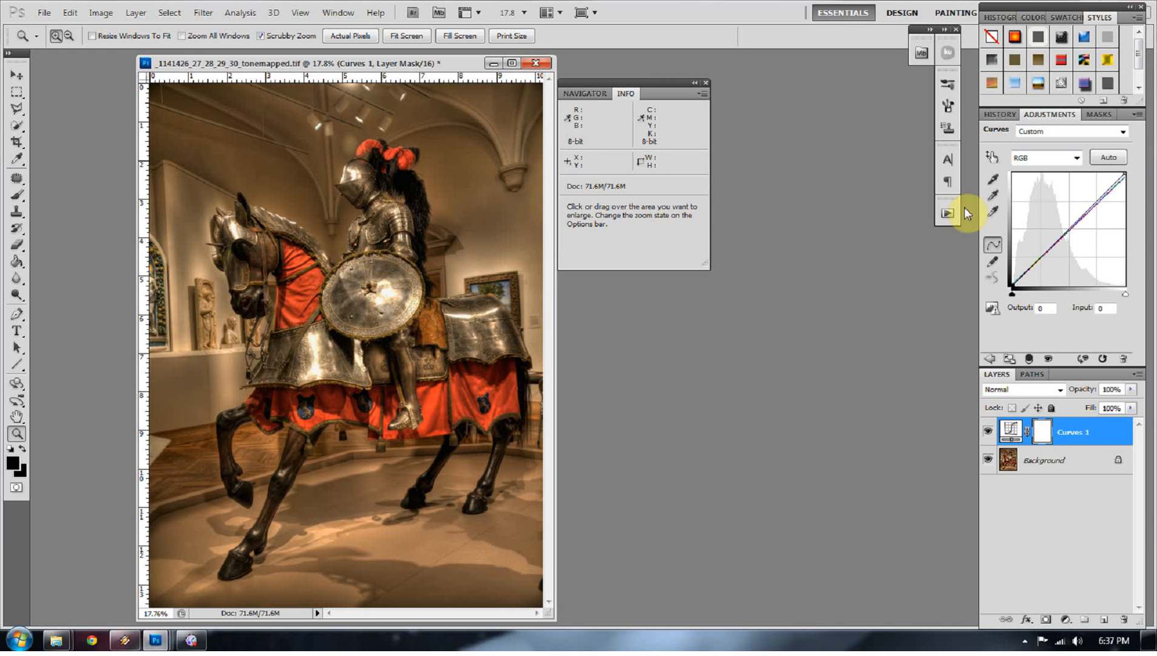
{"action": "left_click", "coordinate": [993, 196]}
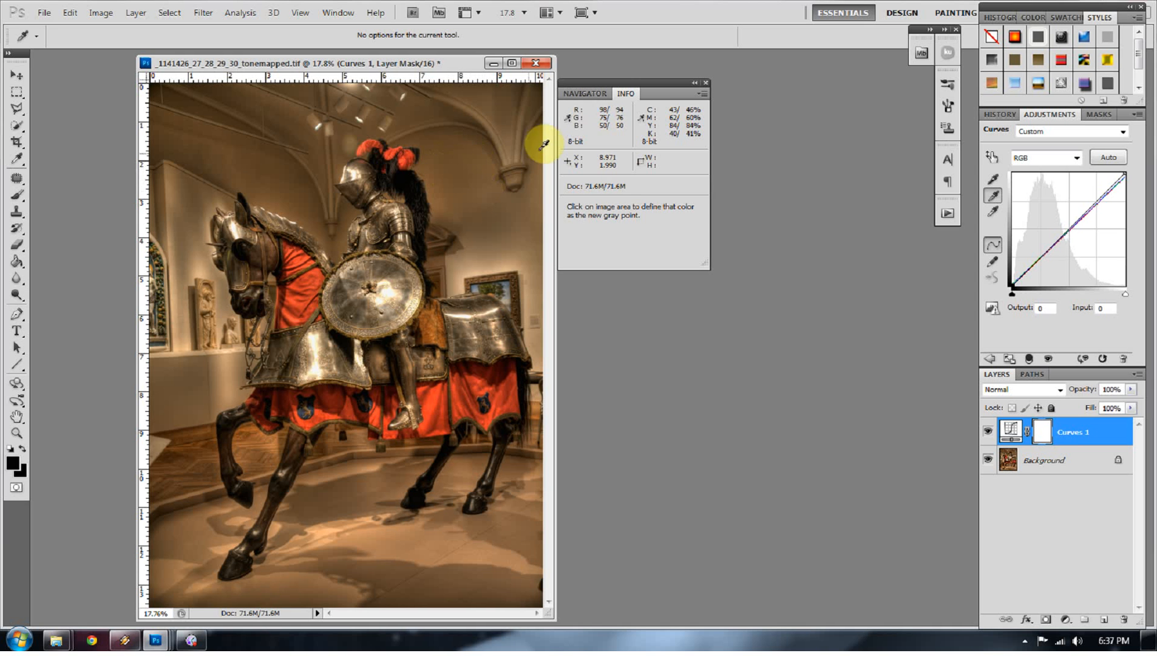
{"action": "mouse_move", "coordinate": [569, 116]}
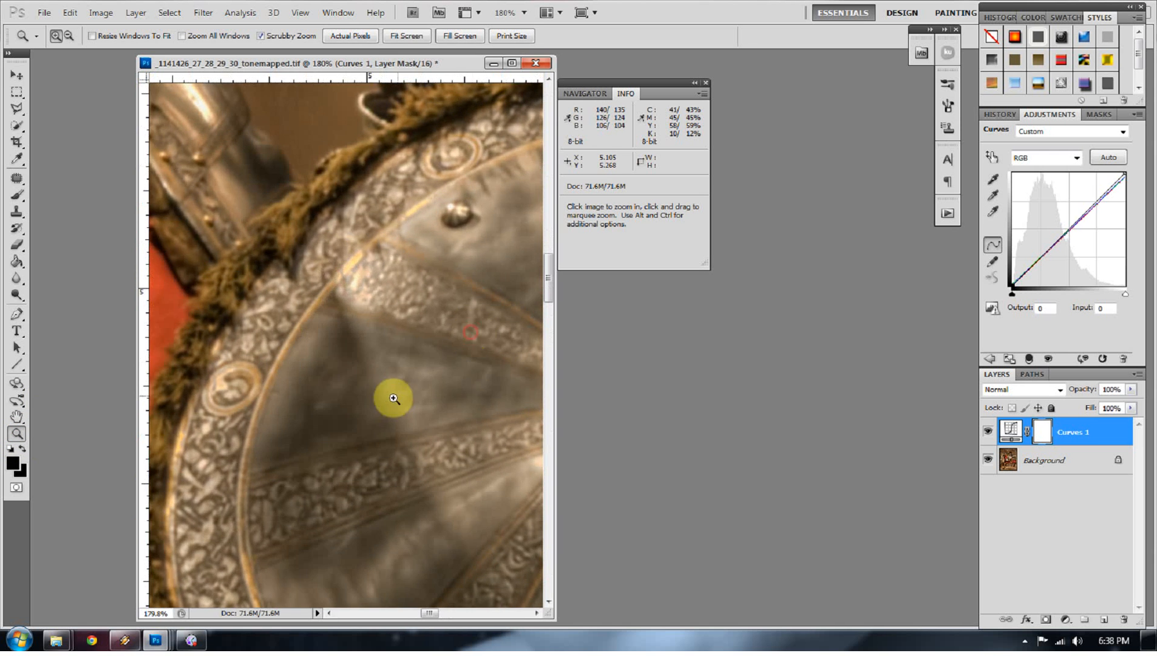
Zoom further into the shield and sample a neutral patch as the gray point.
{"action": "left_click", "coordinate": [393, 397]}
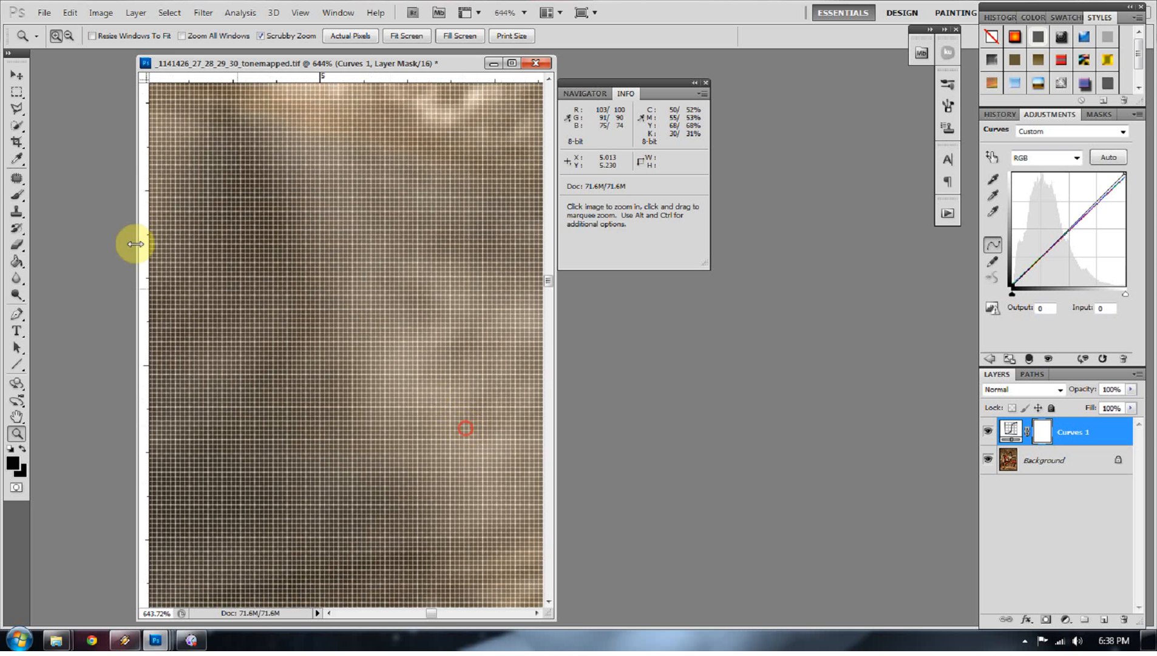
{"action": "left_click", "coordinate": [992, 197]}
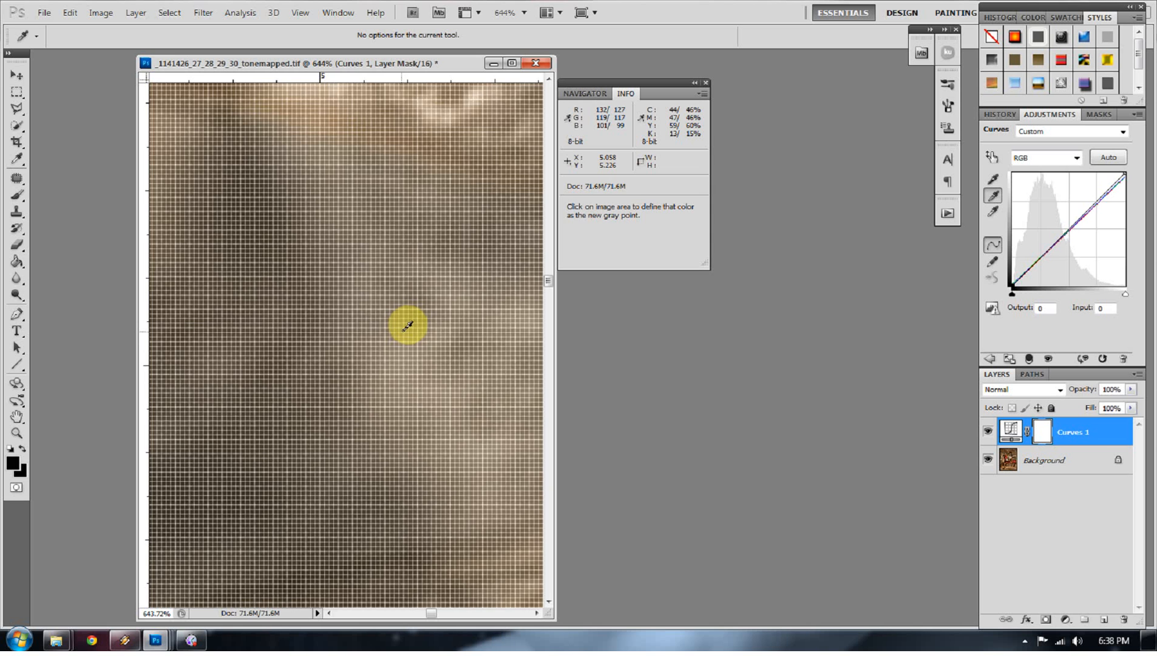
{"action": "mouse_move", "coordinate": [470, 334]}
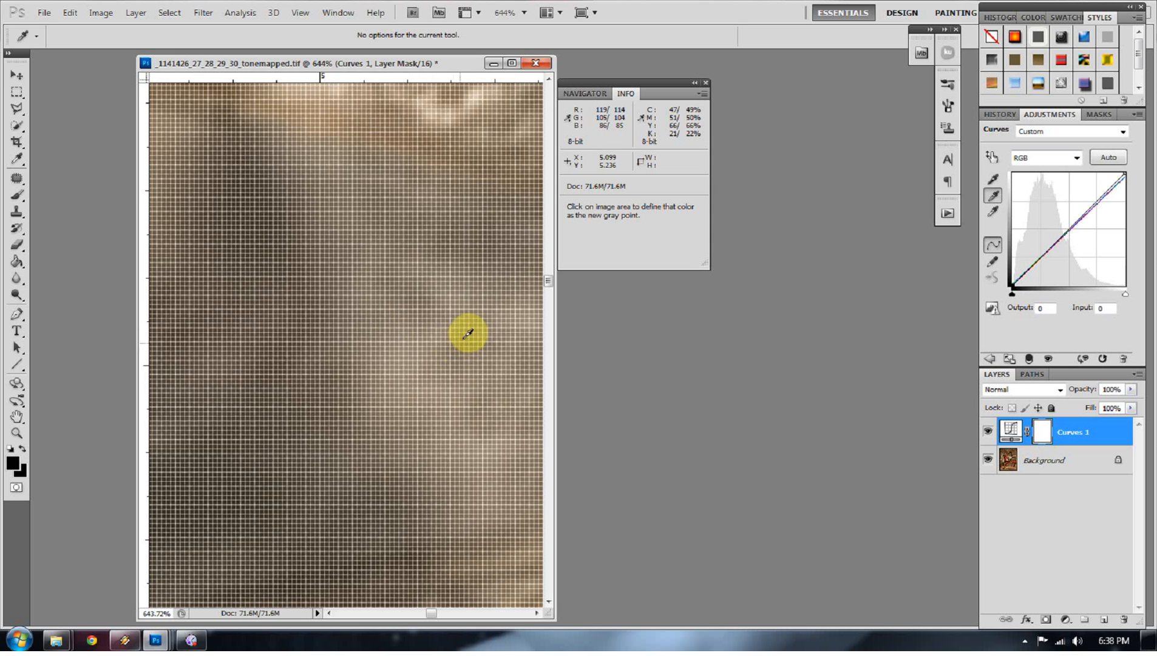
{"action": "mouse_move", "coordinate": [349, 283]}
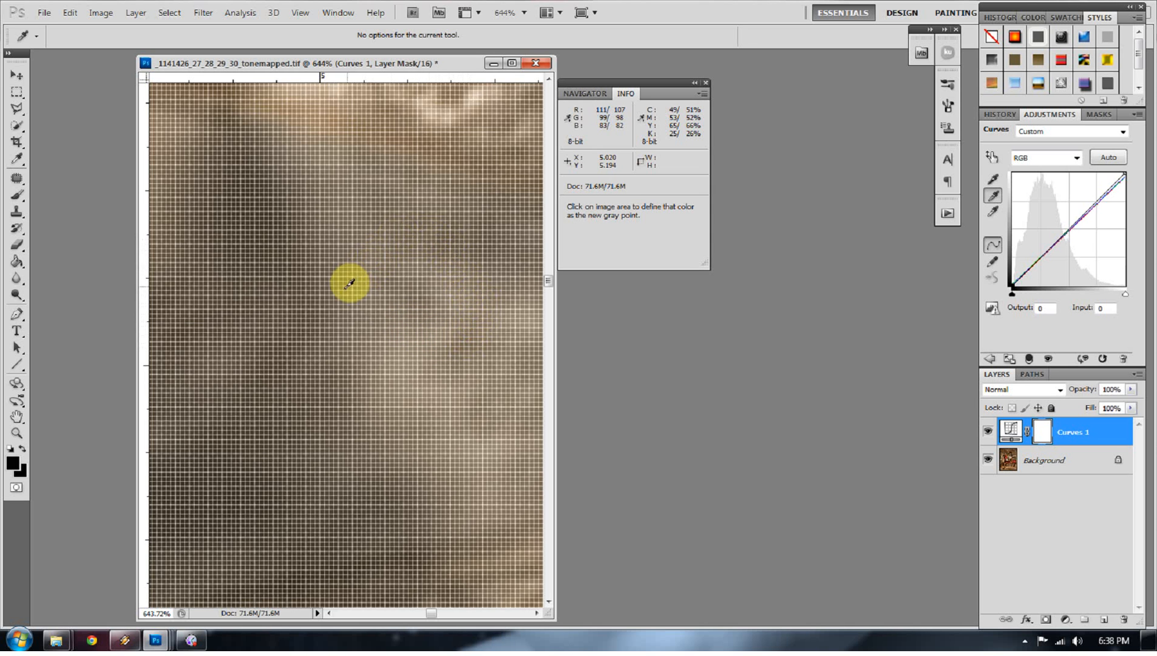
{"action": "mouse_move", "coordinate": [450, 293]}
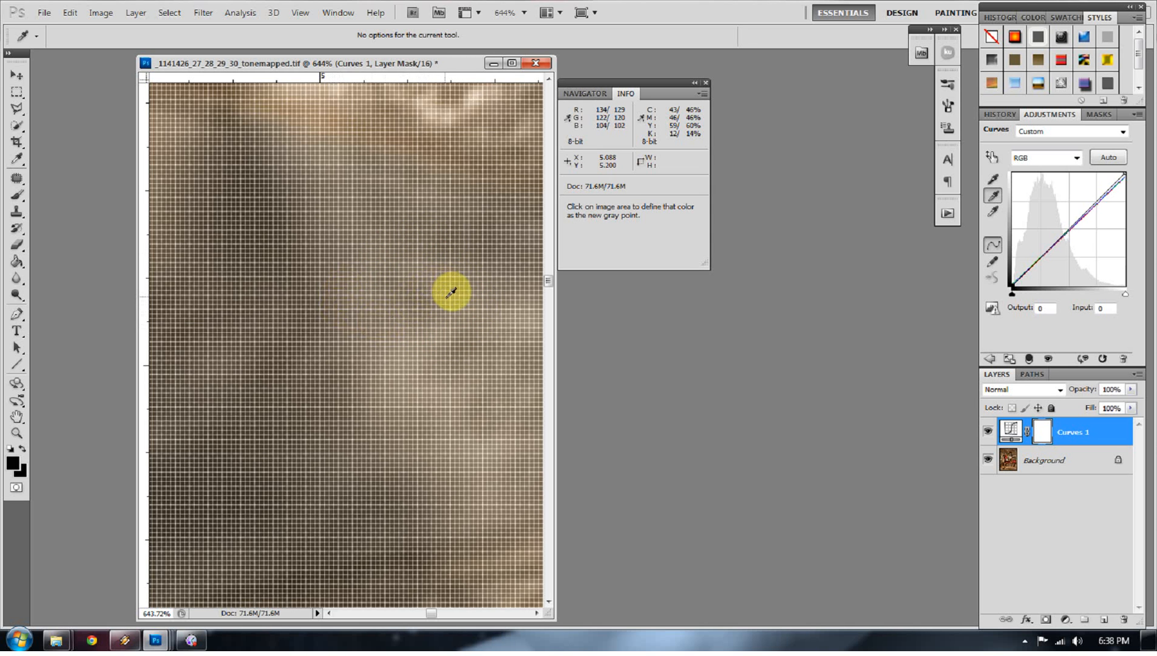
{"action": "left_click", "coordinate": [450, 293]}
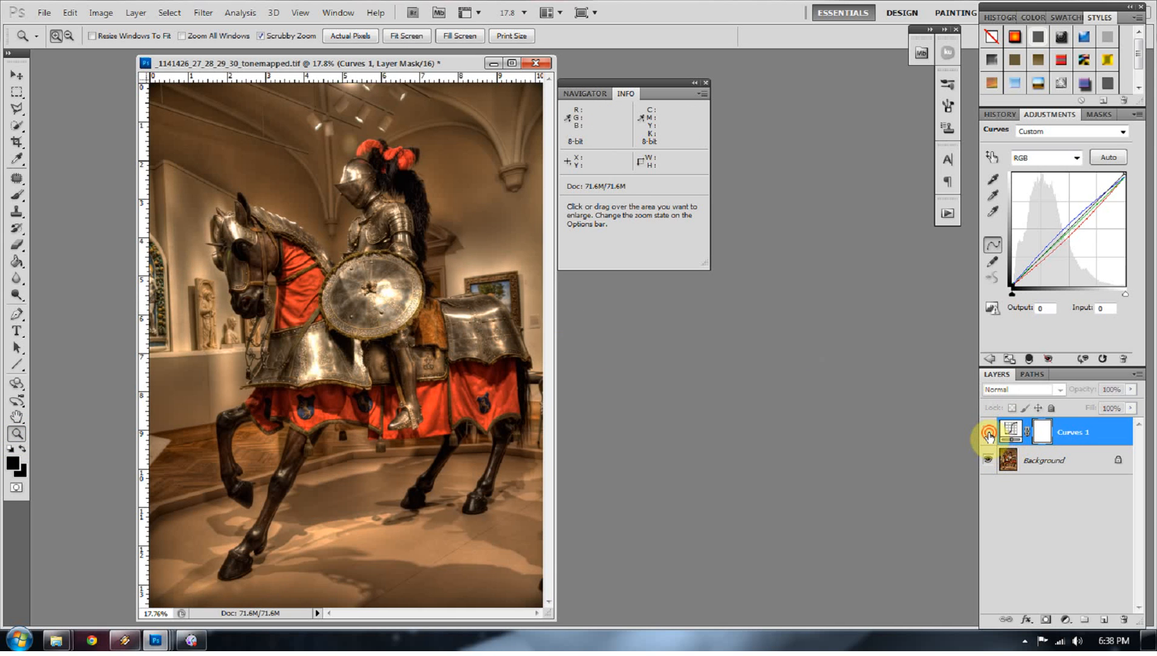
Zoom into the horse's armor and resample the white point from its brightest glare.
{"action": "left_click", "coordinate": [347, 376]}
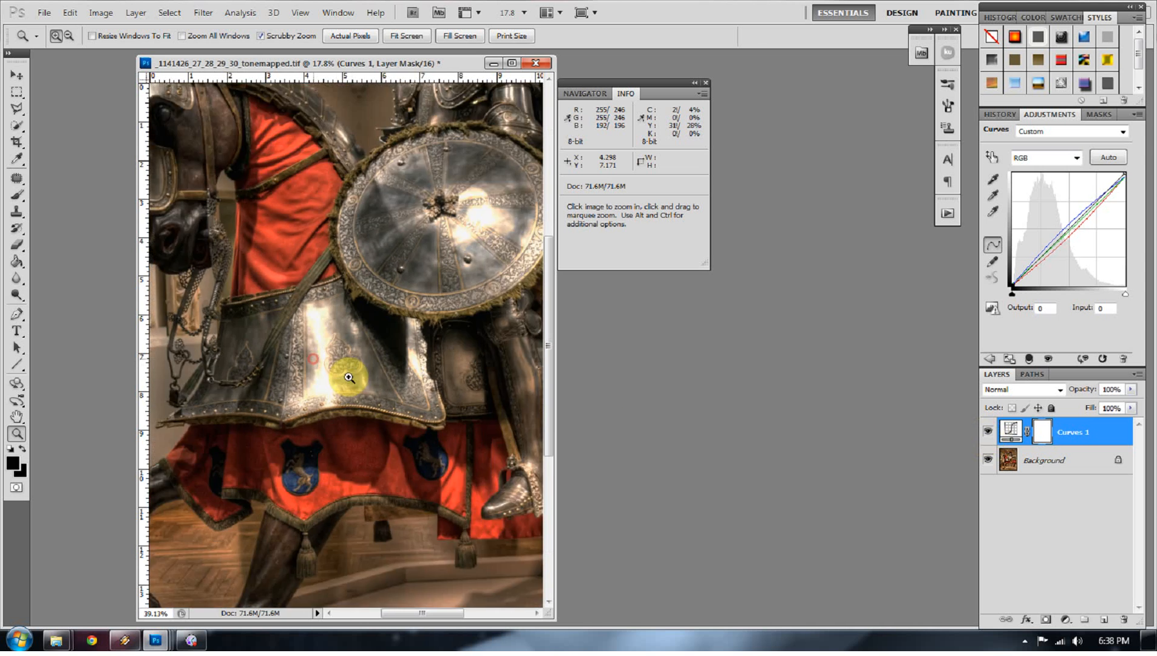
{"action": "left_click", "coordinate": [346, 378]}
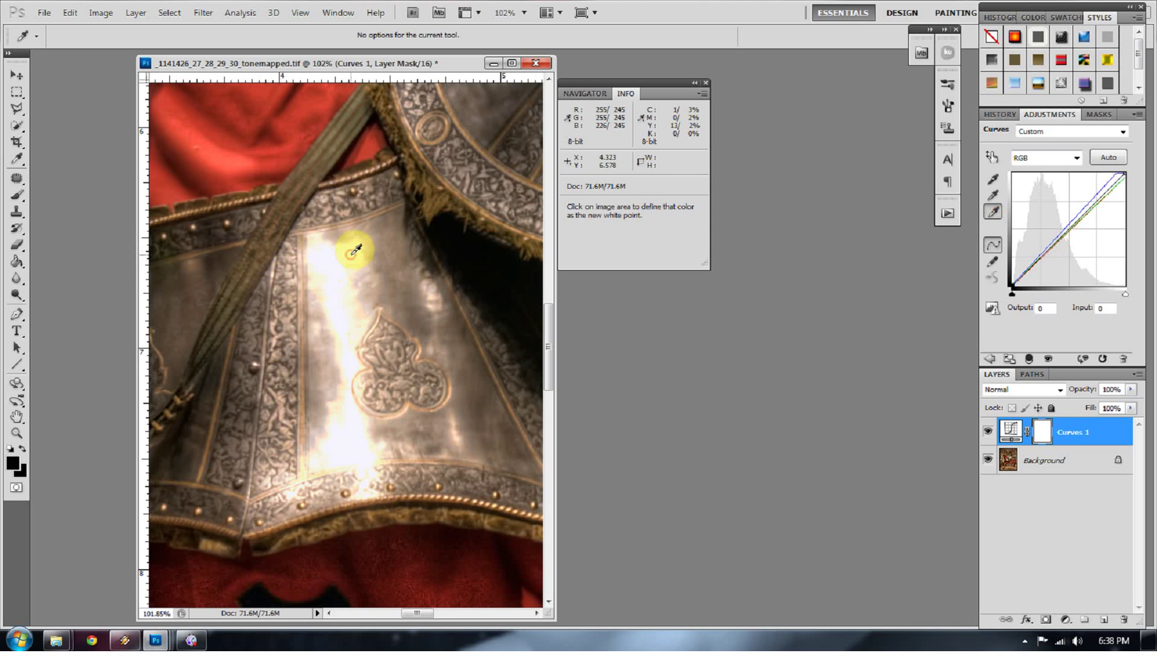
{"action": "left_click", "coordinate": [14, 433]}
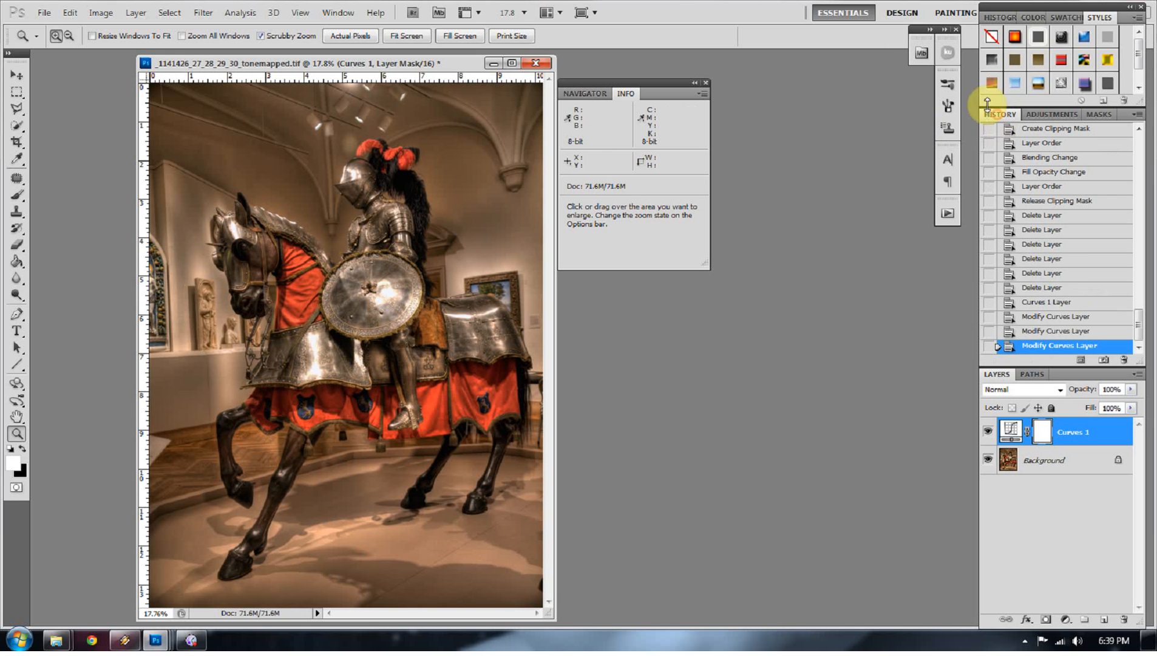
{"action": "right_click", "coordinate": [395, 325]}
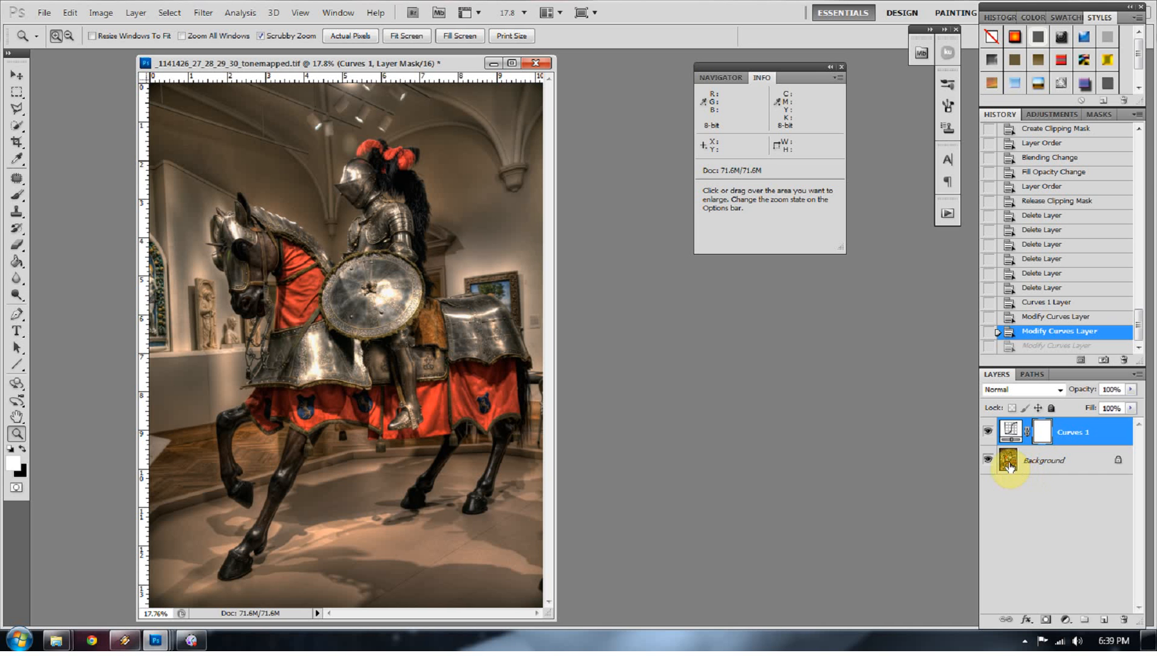
Make the Background photo layer active in the Layers panel.
{"action": "left_click", "coordinate": [1060, 460]}
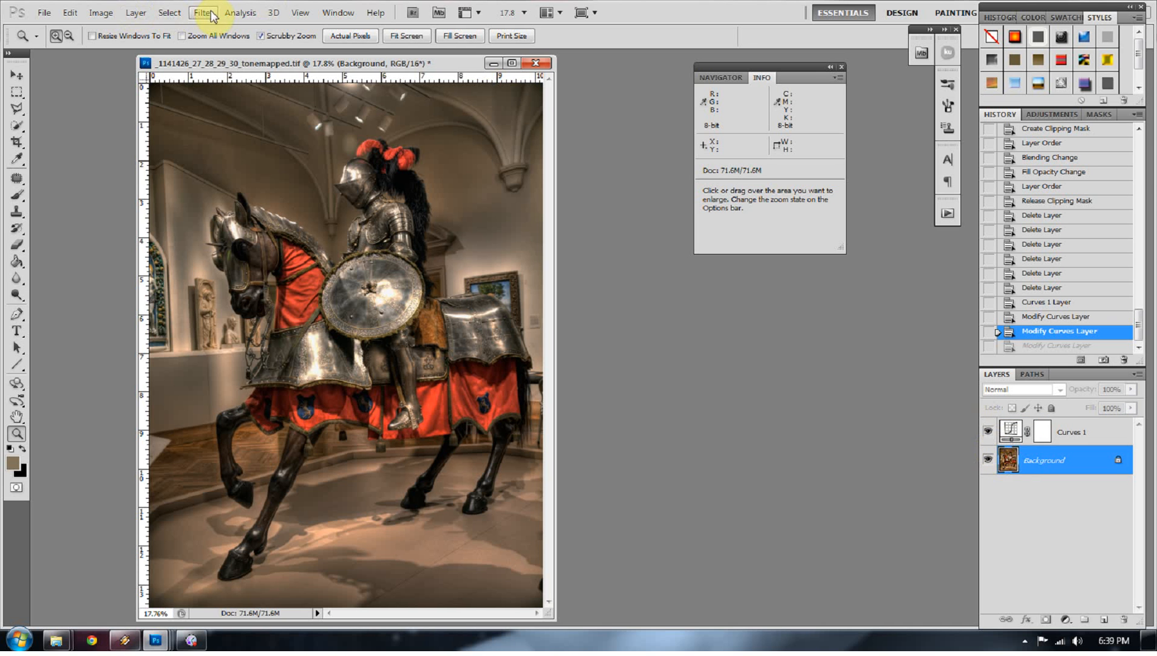
Select shadow tones with Color Range and add Curves layers for shadows and midtones.
{"action": "left_click", "coordinate": [170, 12]}
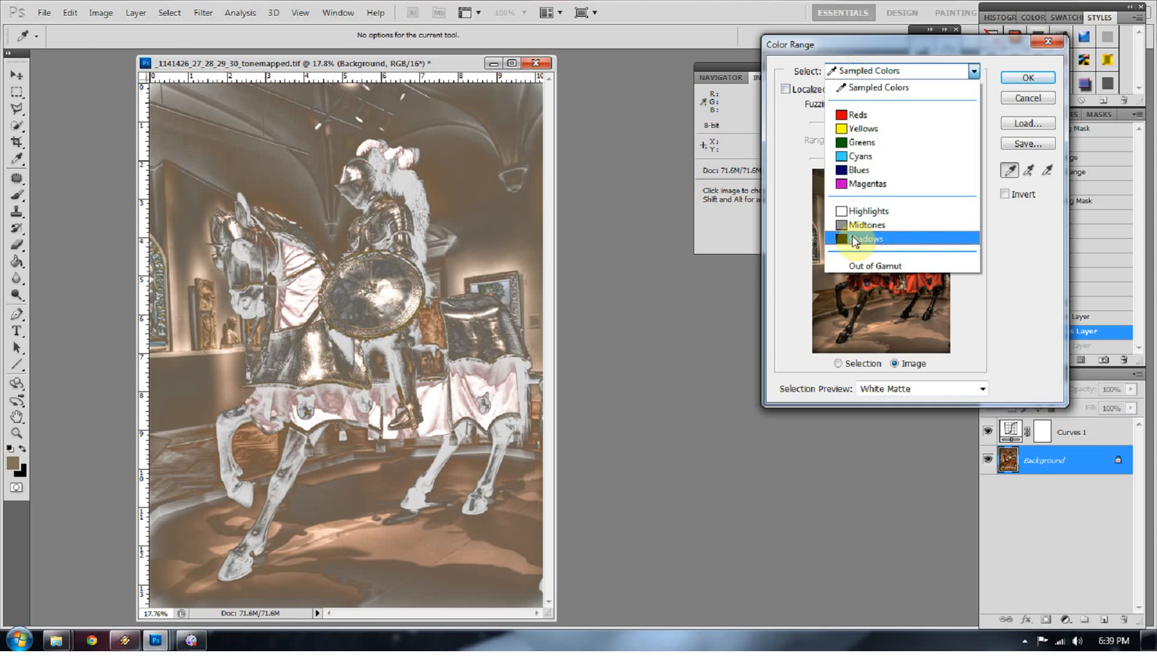
{"action": "left_click", "coordinate": [1028, 77]}
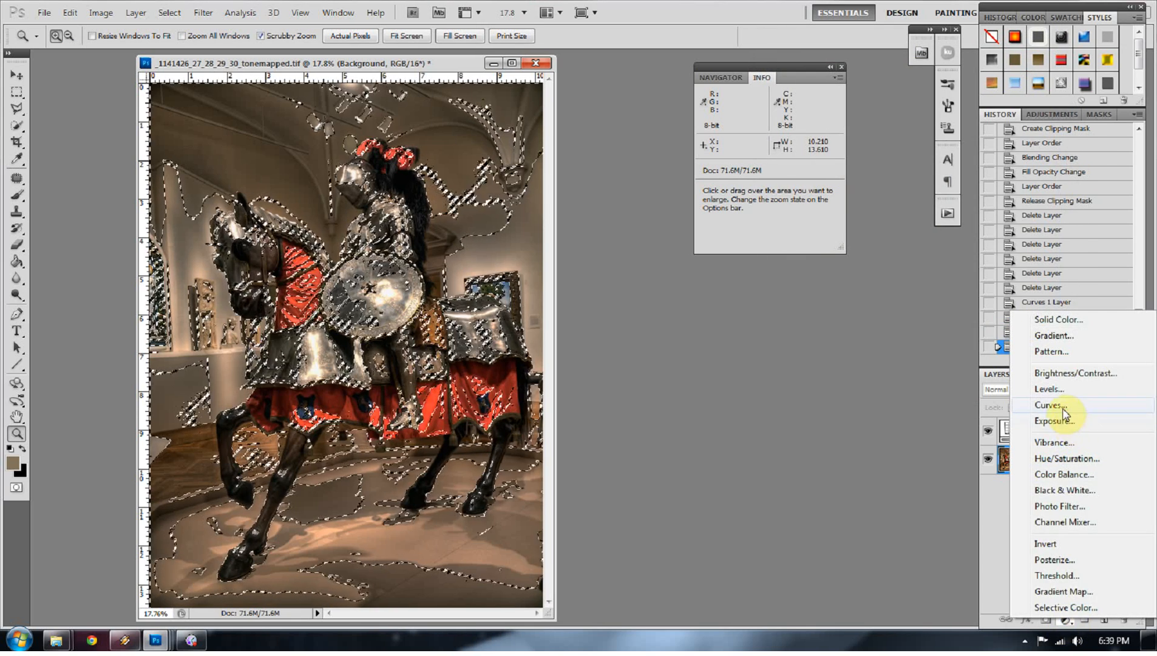
{"action": "left_click", "coordinate": [1050, 404]}
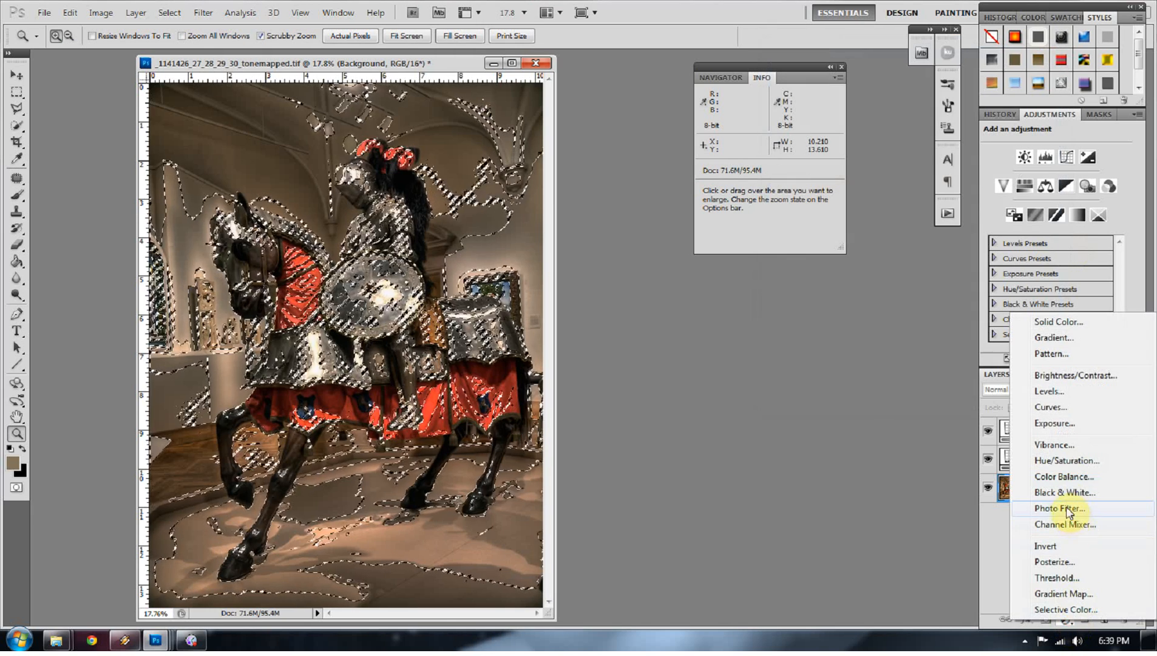
{"action": "left_click", "coordinate": [1051, 407]}
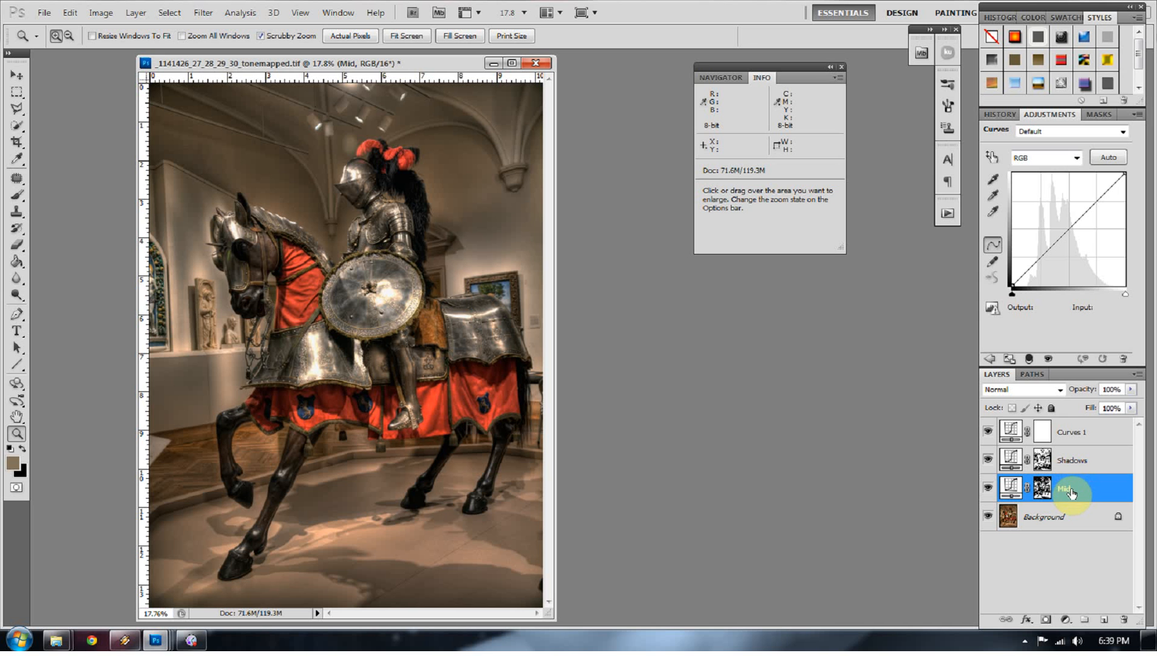
From the Background layer, select highlights with Color Range and start renaming Curves 2.
{"action": "left_click", "coordinate": [1055, 517]}
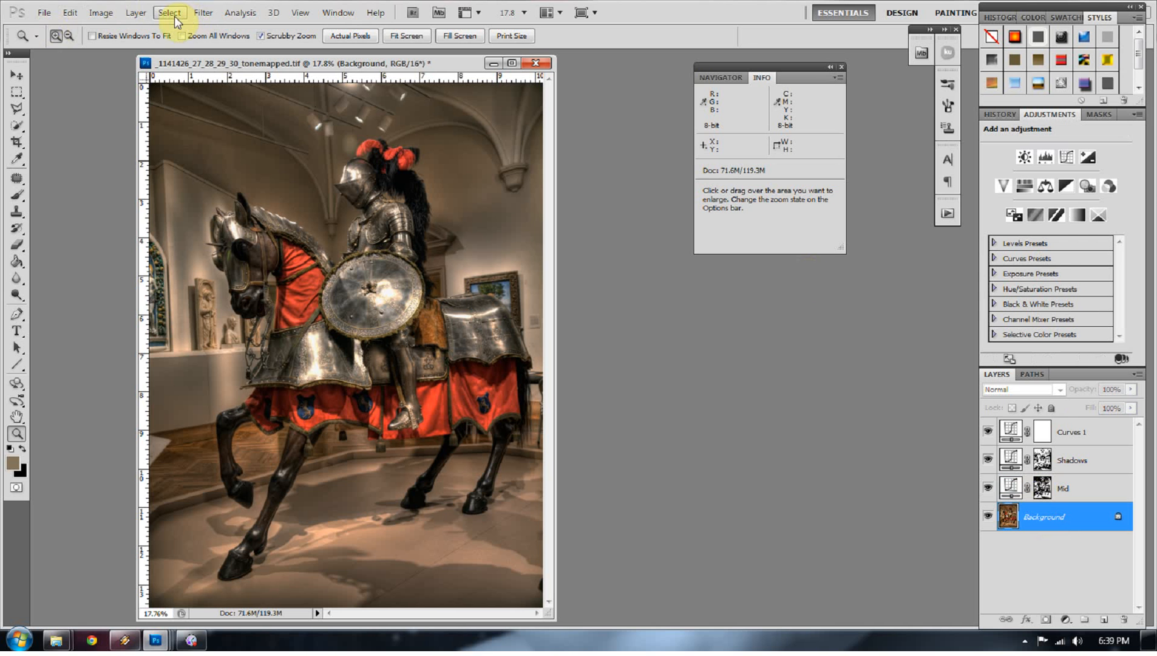
{"action": "left_click", "coordinate": [168, 12]}
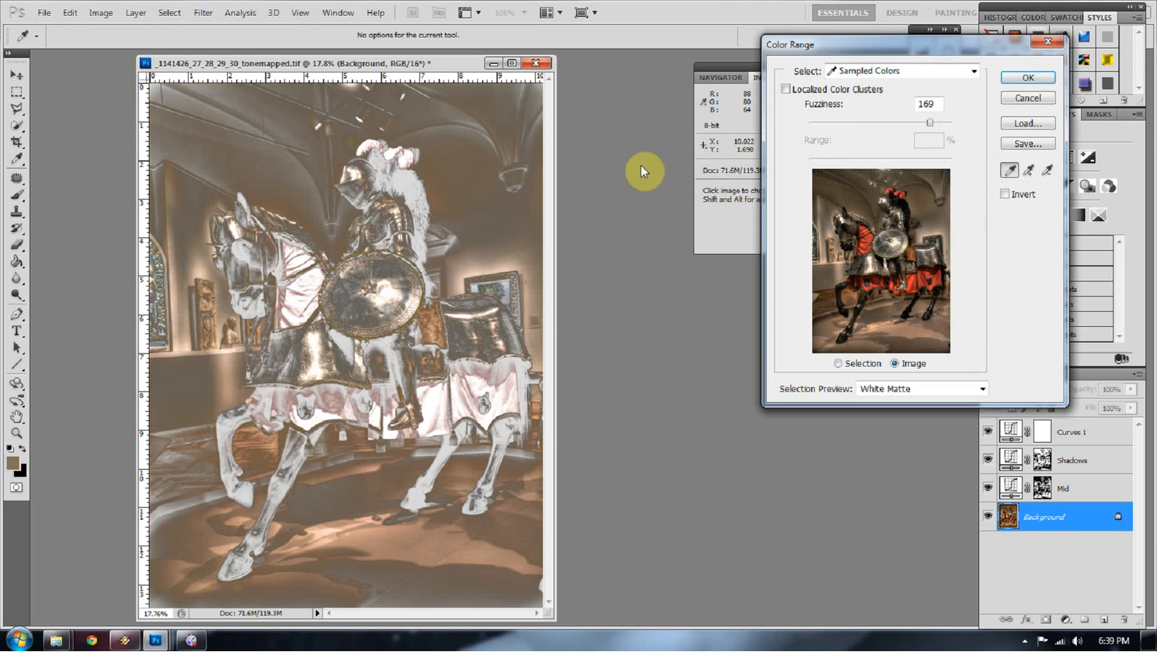
{"action": "left_click", "coordinate": [898, 71]}
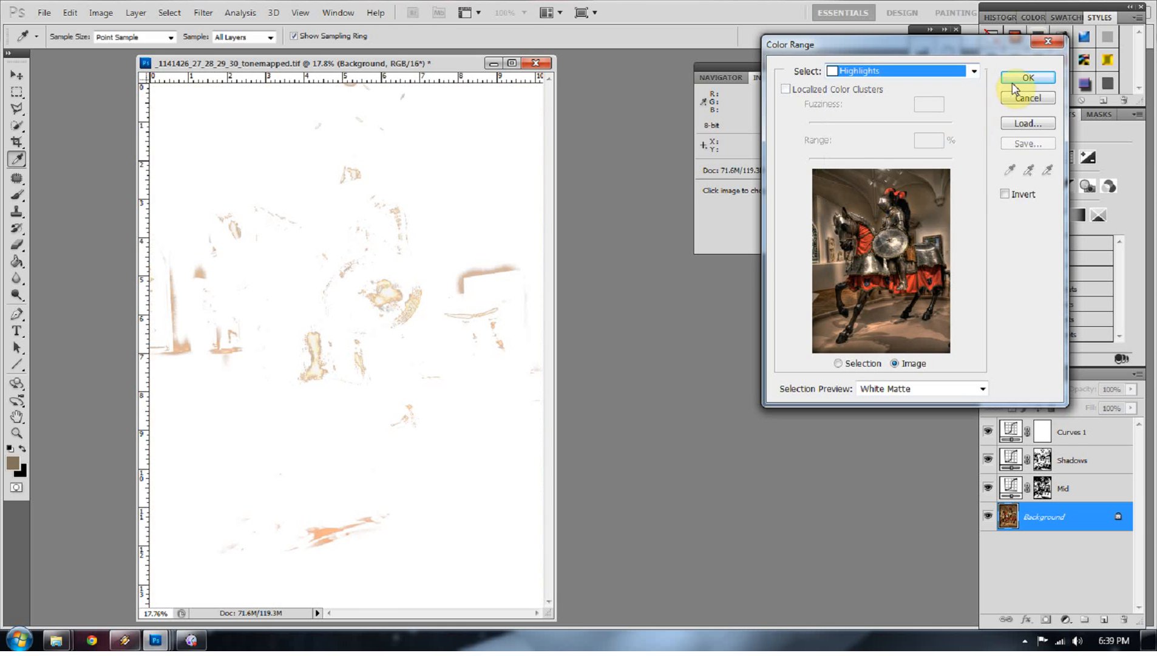
{"action": "left_click", "coordinate": [1031, 78]}
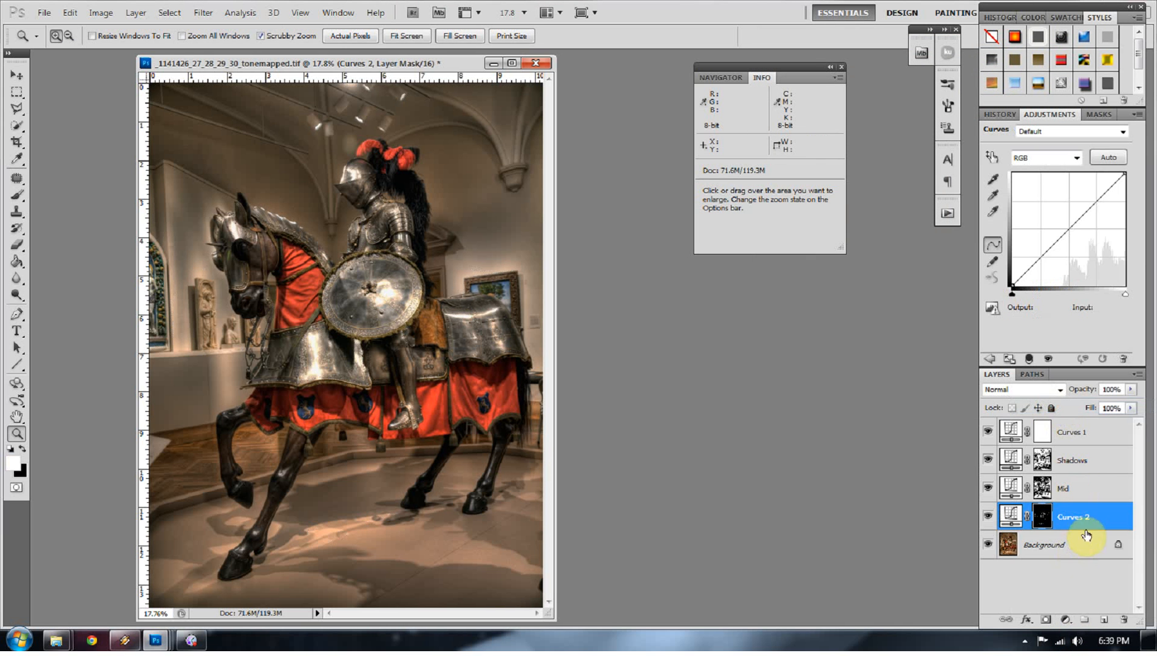
{"action": "double_click", "coordinate": [1070, 517]}
{"action": "type", "text": "High"}
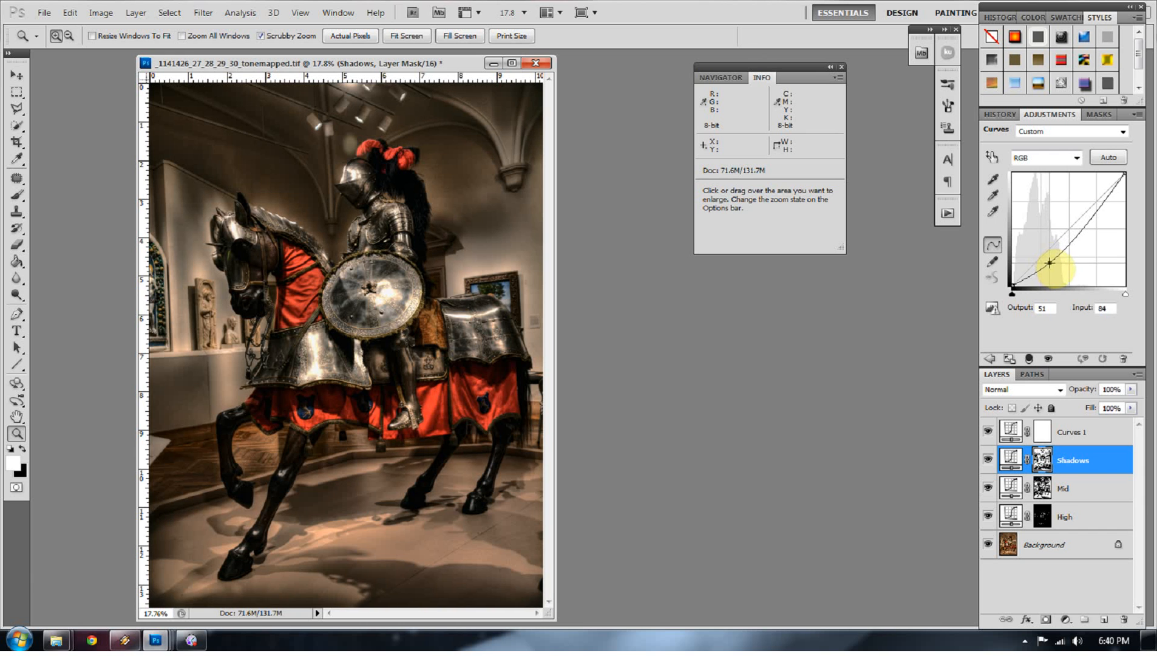
Zoom in on the knight's upper body and give the Shadows mask a 3 px feather.
{"action": "left_click", "coordinate": [523, 239]}
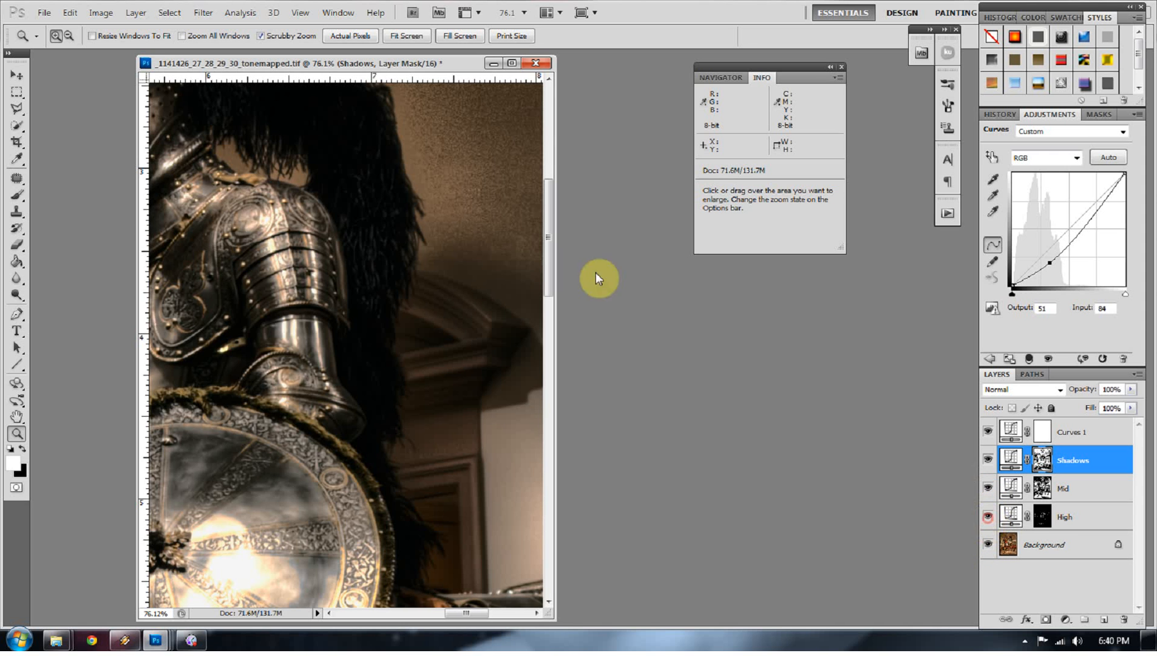
{"action": "mouse_move", "coordinate": [511, 292]}
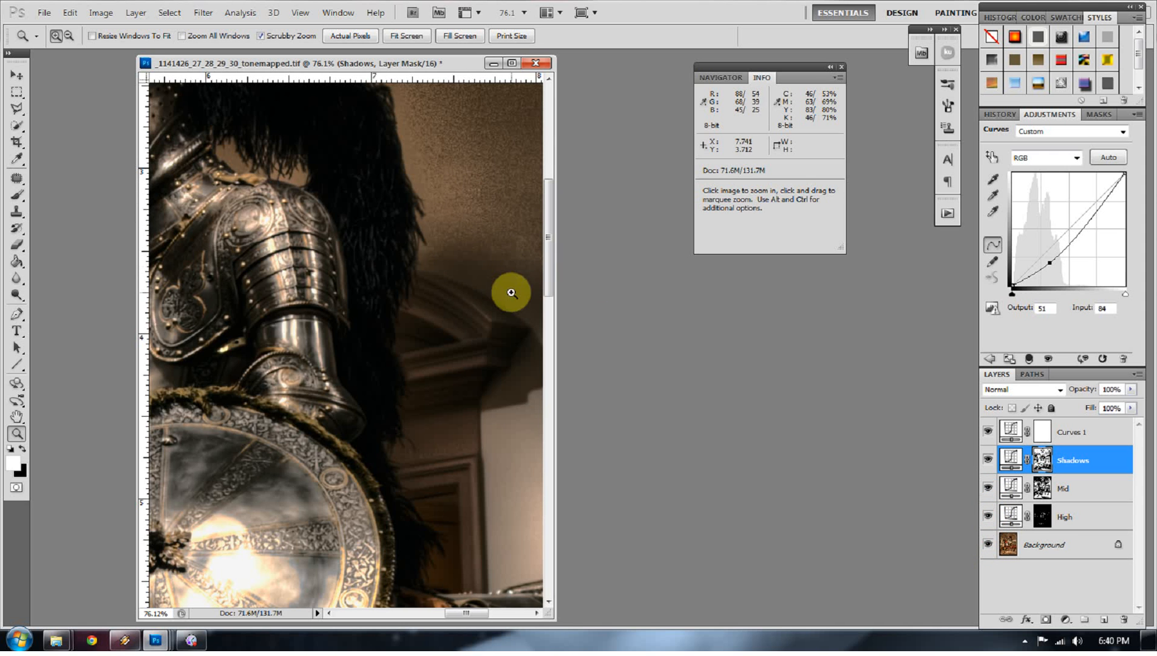
{"action": "mouse_move", "coordinate": [507, 273]}
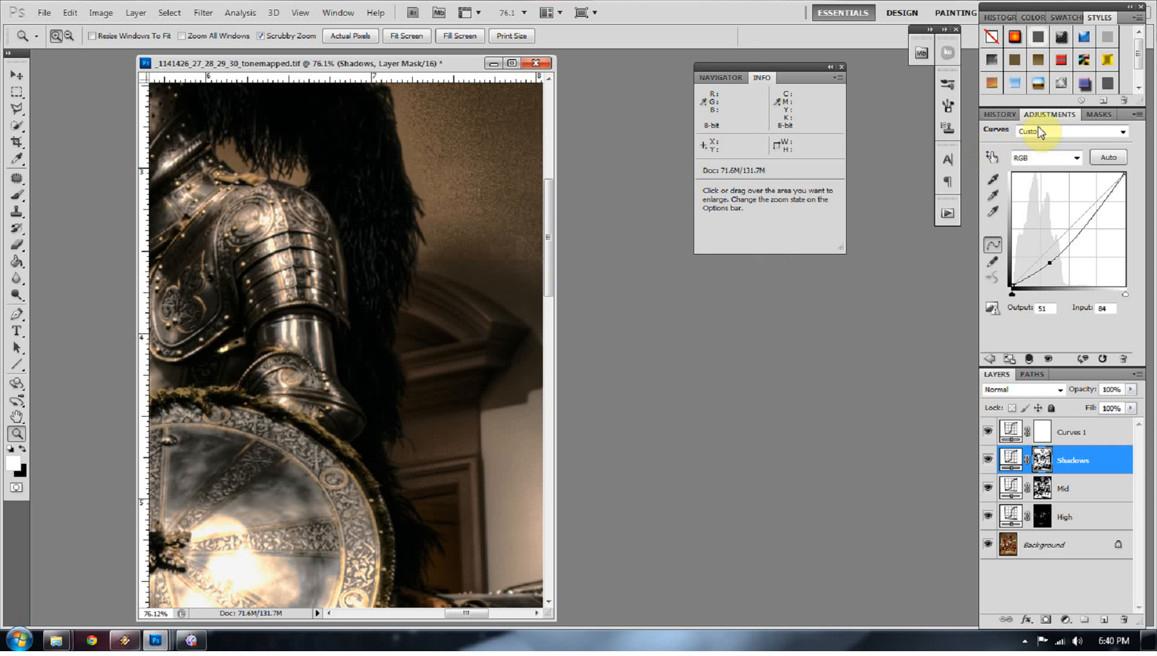
{"action": "left_click", "coordinate": [1113, 114]}
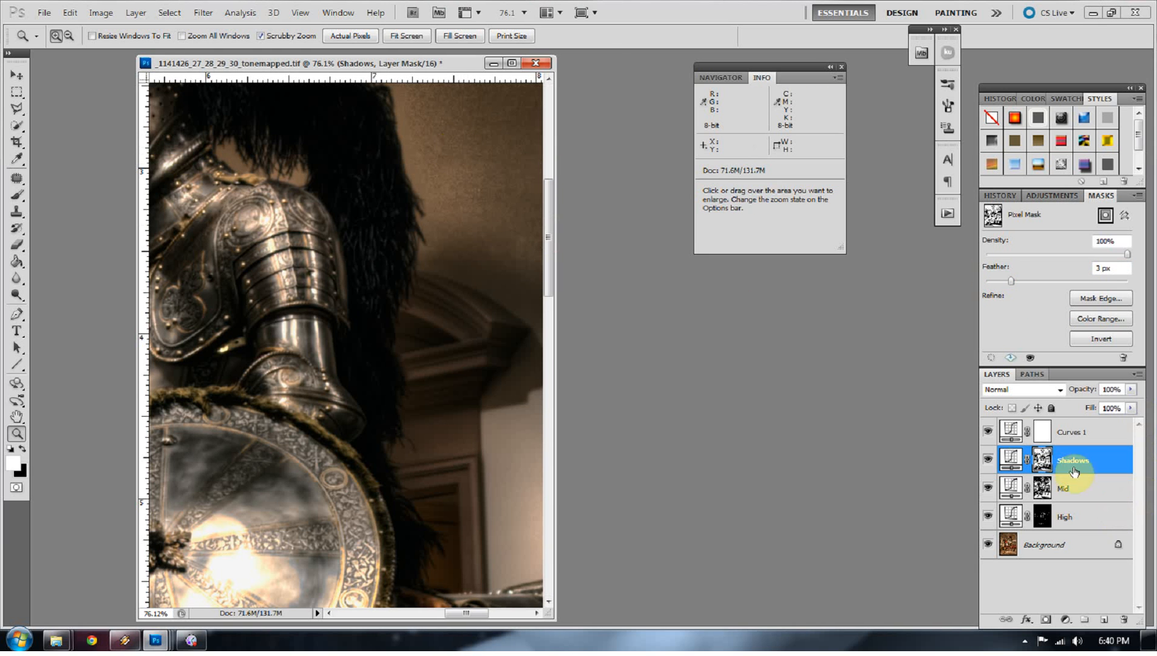
Feather the Mid layer mask, then select the High mask for a 3 px feather.
{"action": "left_click", "coordinate": [1072, 488]}
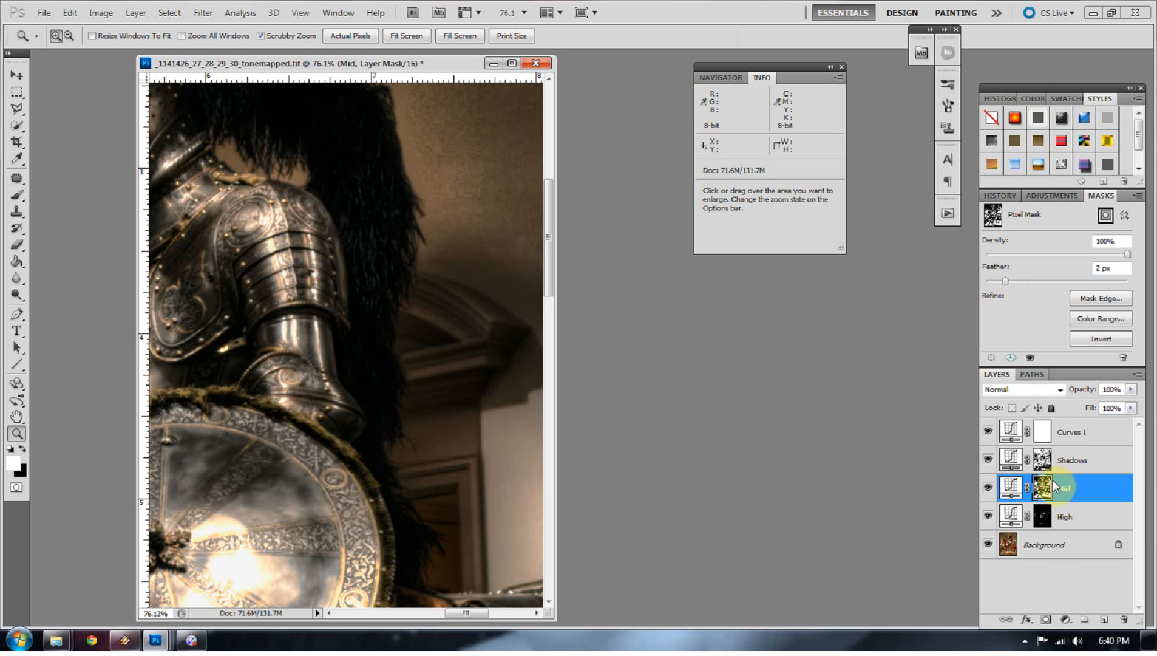
{"action": "left_click", "coordinate": [1062, 516]}
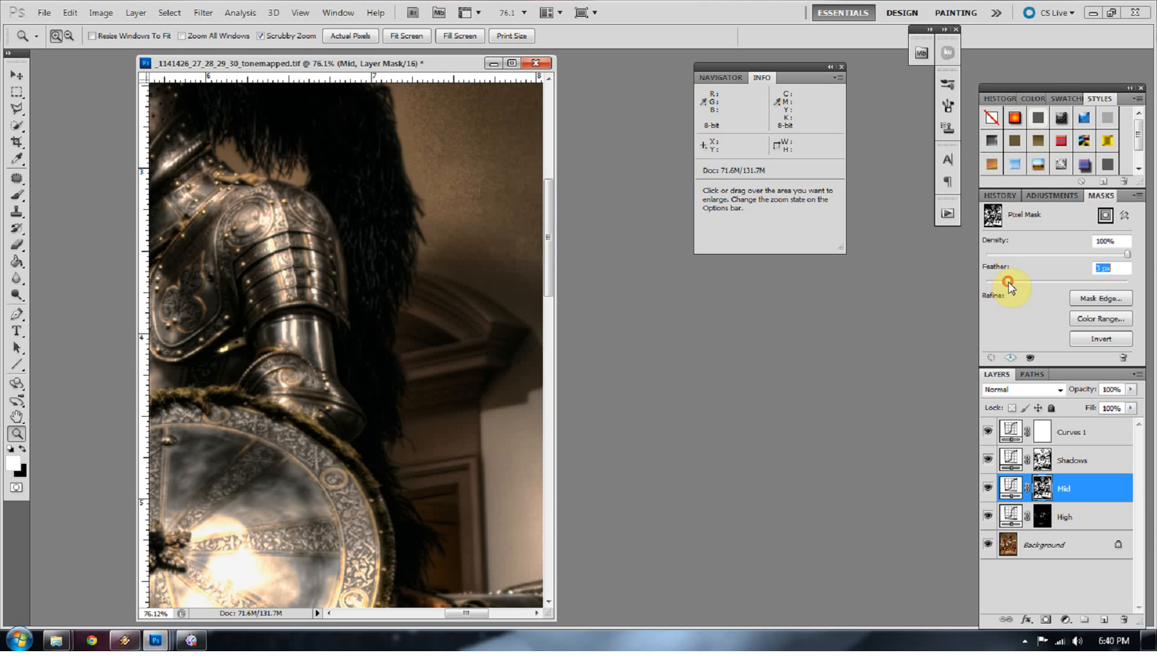
{"action": "left_click", "coordinate": [1063, 516]}
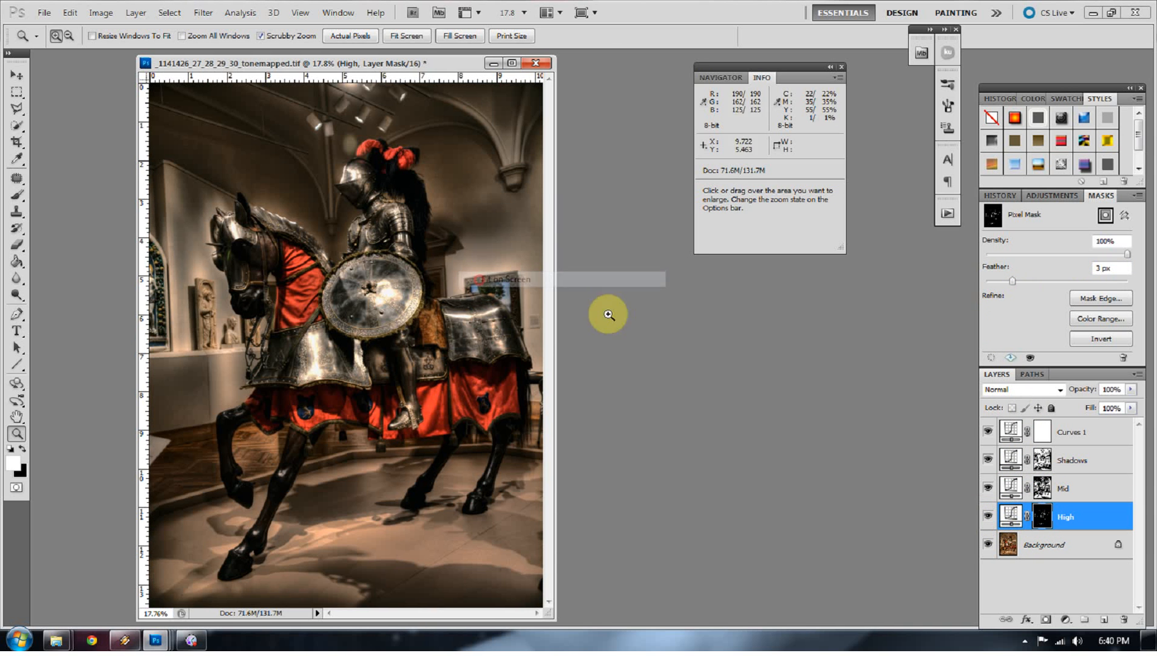
Reshape the Shadows curve, lightening its dark end and adding an upper point.
{"action": "left_click", "coordinate": [1072, 460]}
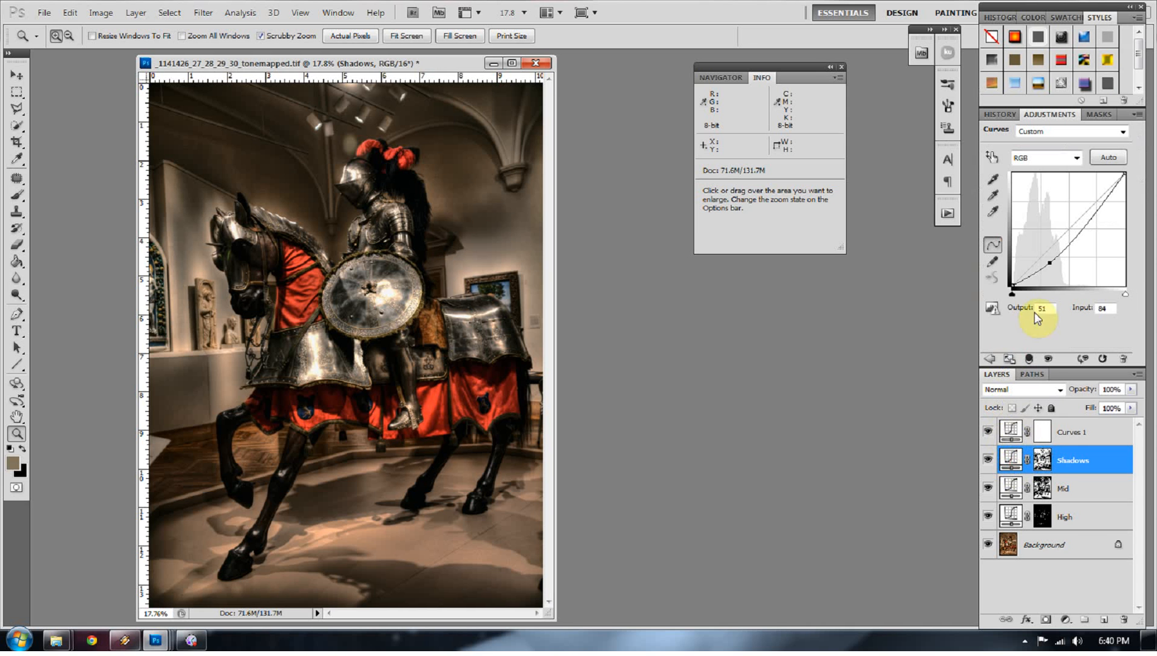
{"action": "left_click_drag", "start_coordinate": [1069, 265], "coordinate": [1042, 258]}
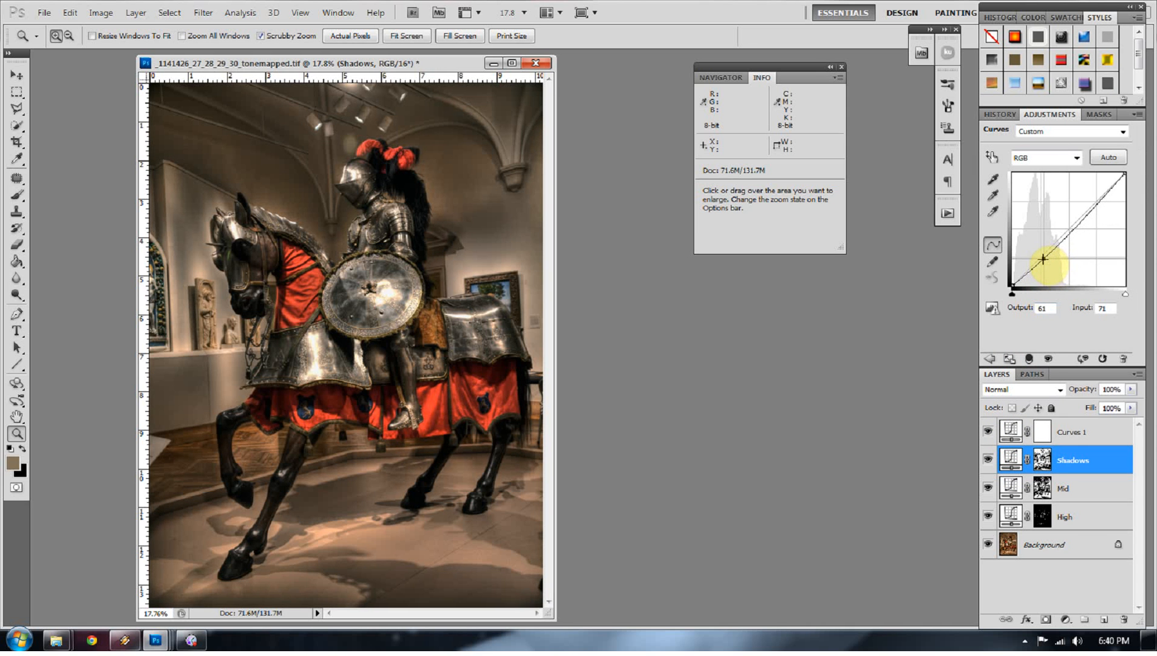
{"action": "left_click_drag", "start_coordinate": [1046, 260], "coordinate": [1053, 256]}
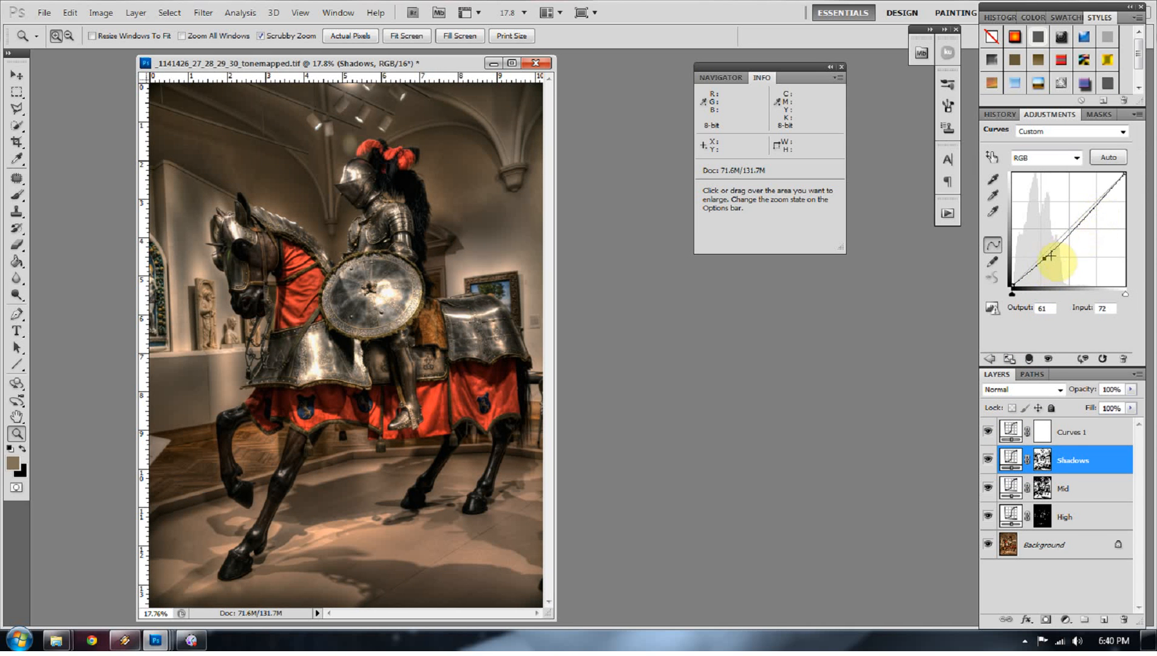
{"action": "left_click_drag", "start_coordinate": [1054, 255], "coordinate": [1040, 279]}
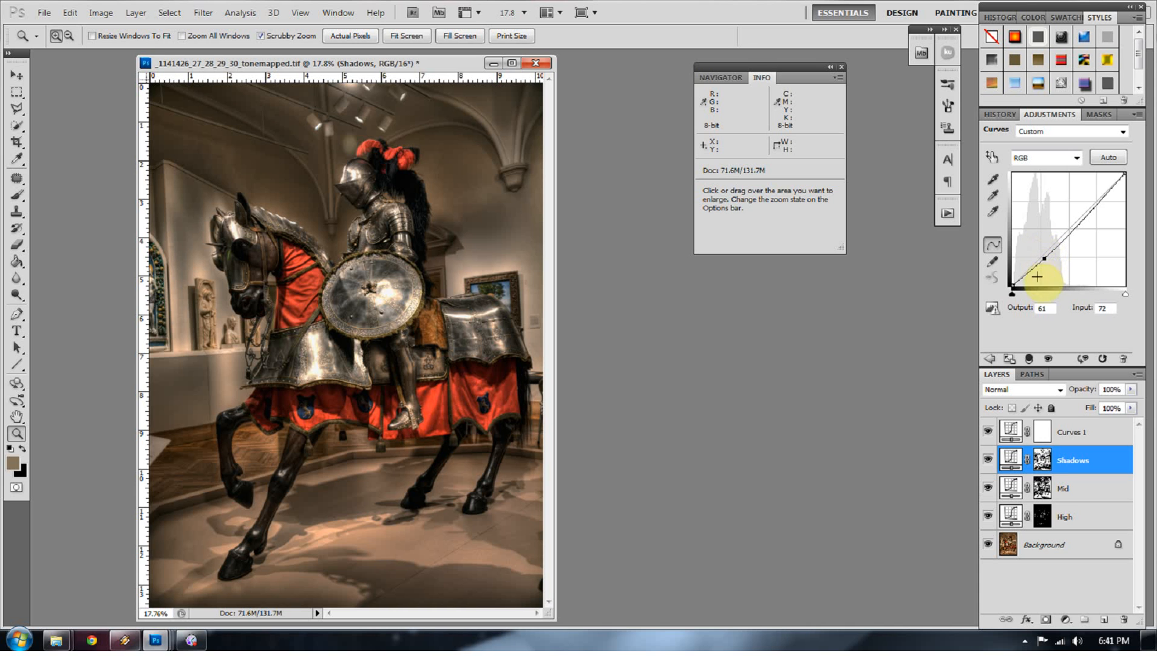
{"action": "left_click_drag", "start_coordinate": [1037, 276], "coordinate": [1100, 204]}
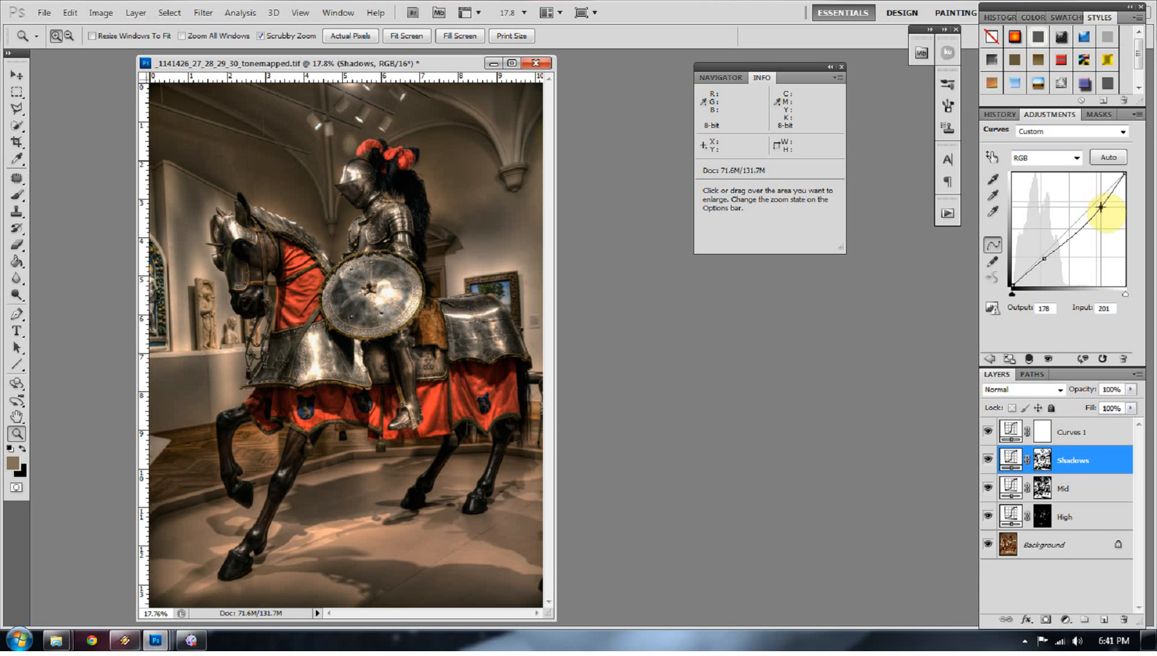
{"action": "left_click_drag", "start_coordinate": [1110, 215], "coordinate": [1116, 202]}
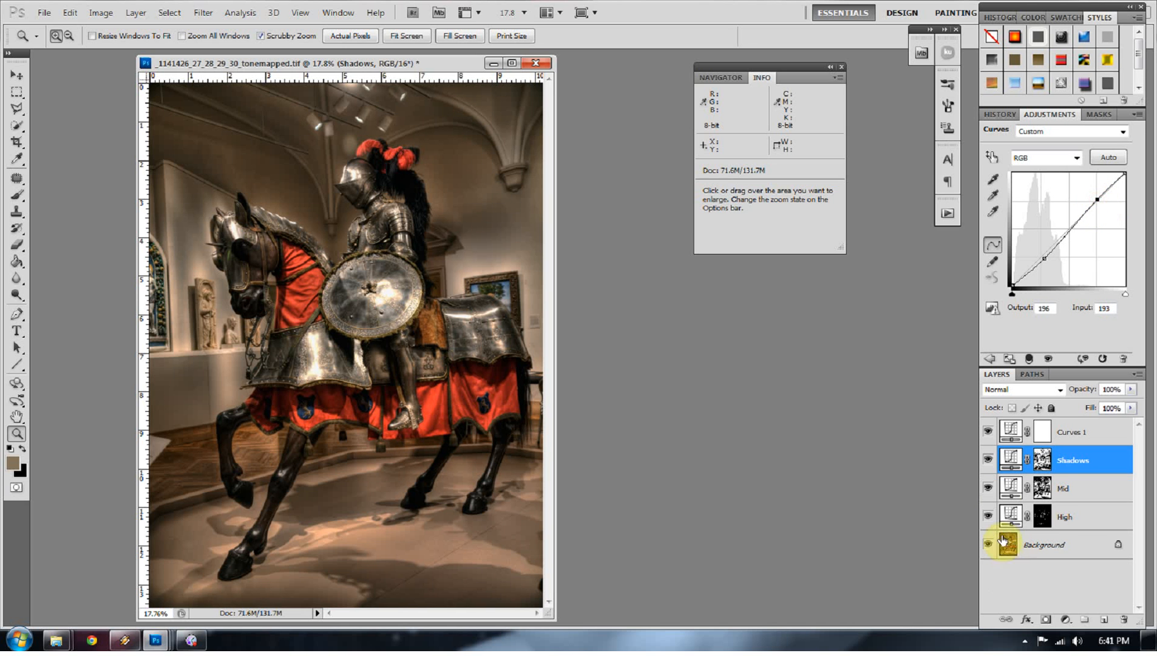
Fine-tune the Mid layer's midtone curve point.
{"action": "left_click", "coordinate": [1063, 489]}
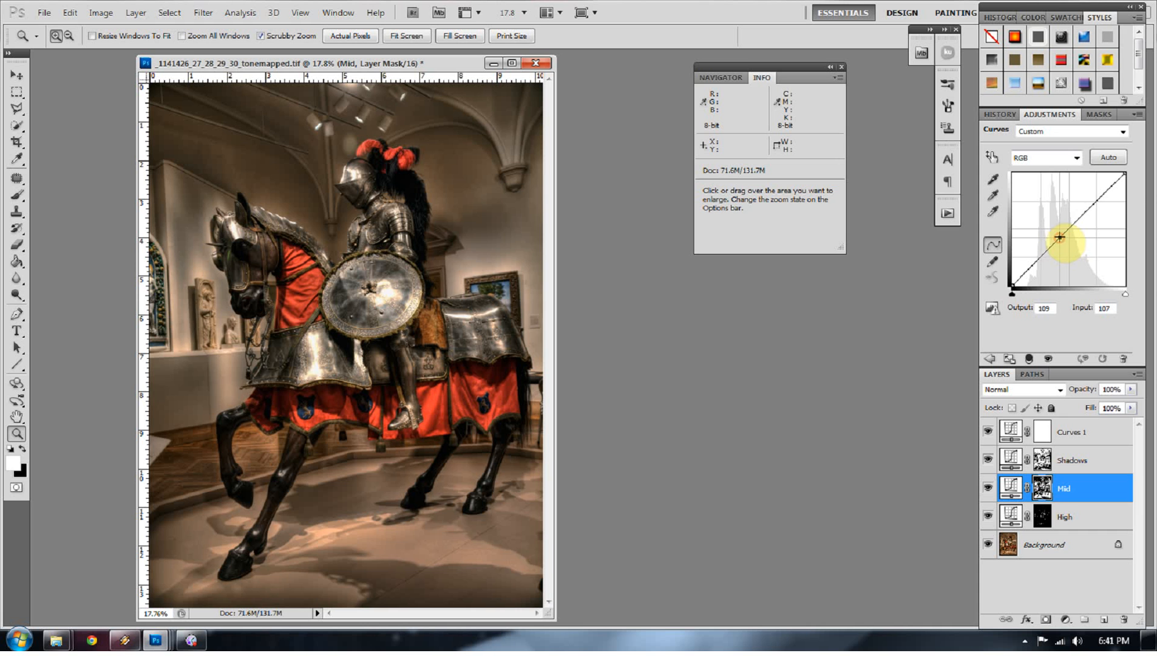
{"action": "left_click_drag", "start_coordinate": [1061, 236], "coordinate": [1059, 238]}
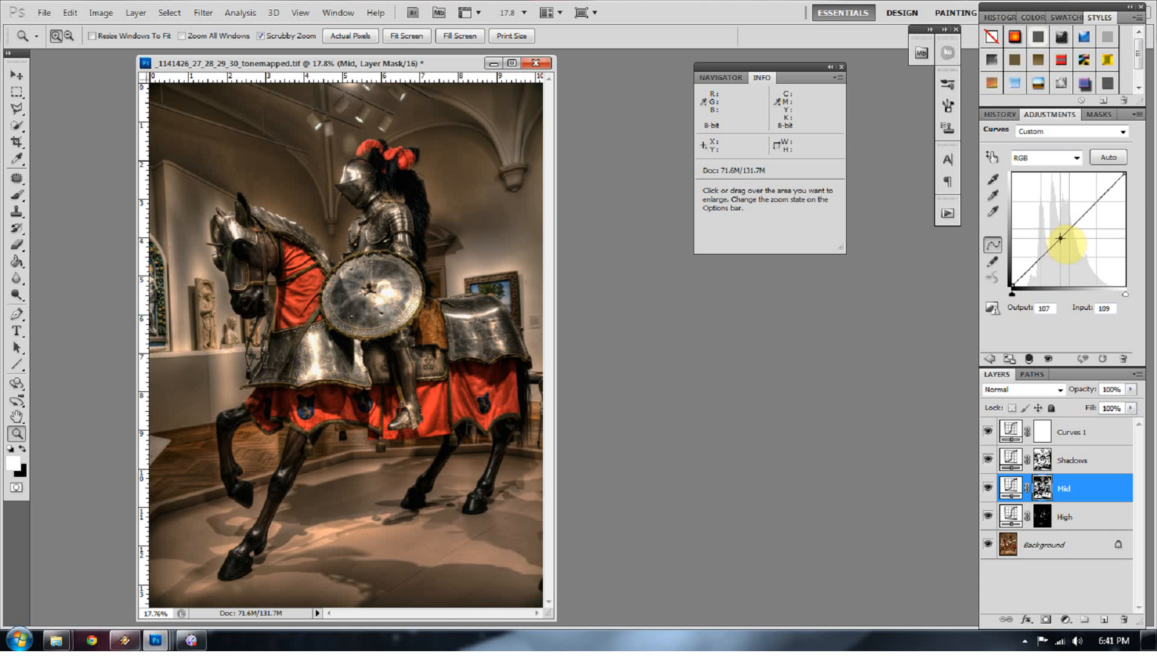
{"action": "left_click_drag", "start_coordinate": [1059, 237], "coordinate": [1048, 264]}
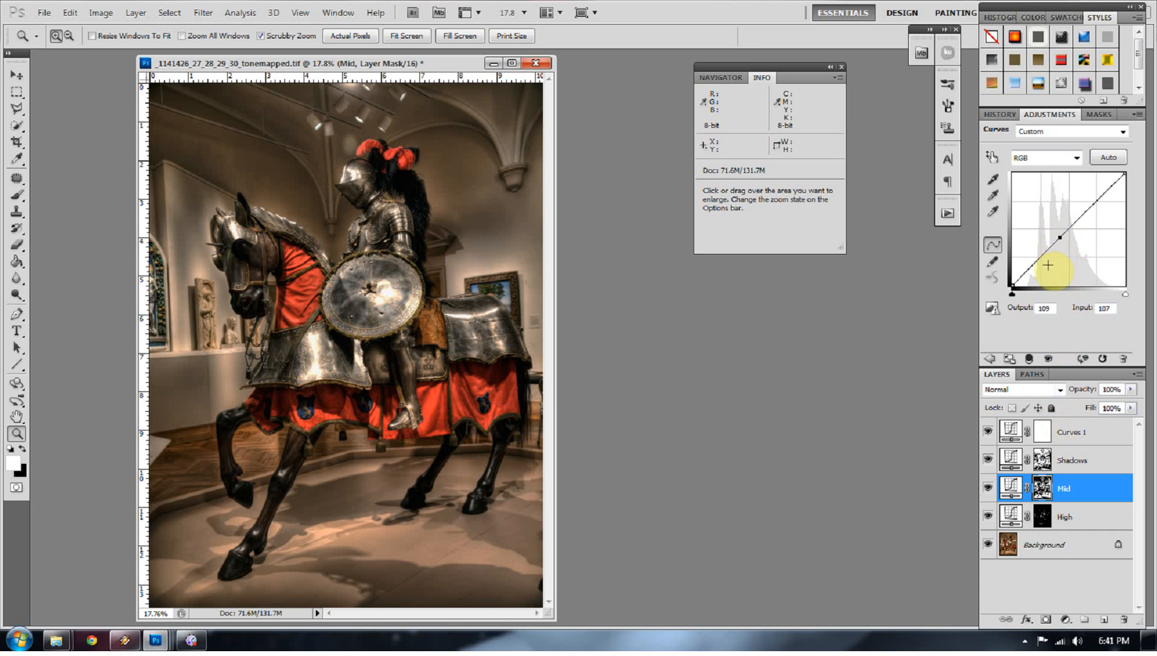
{"action": "left_click_drag", "start_coordinate": [1040, 265], "coordinate": [1058, 237]}
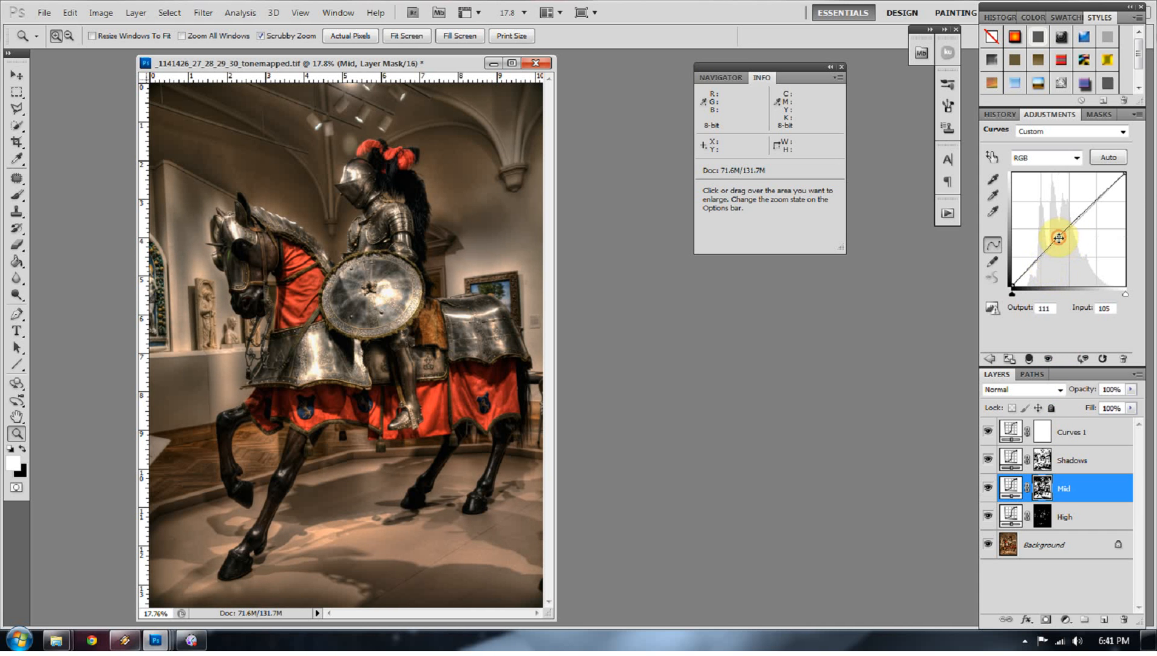
Lift the High curve to output 99 at input 60, then zoom into the armour.
{"action": "left_click", "coordinate": [1063, 516]}
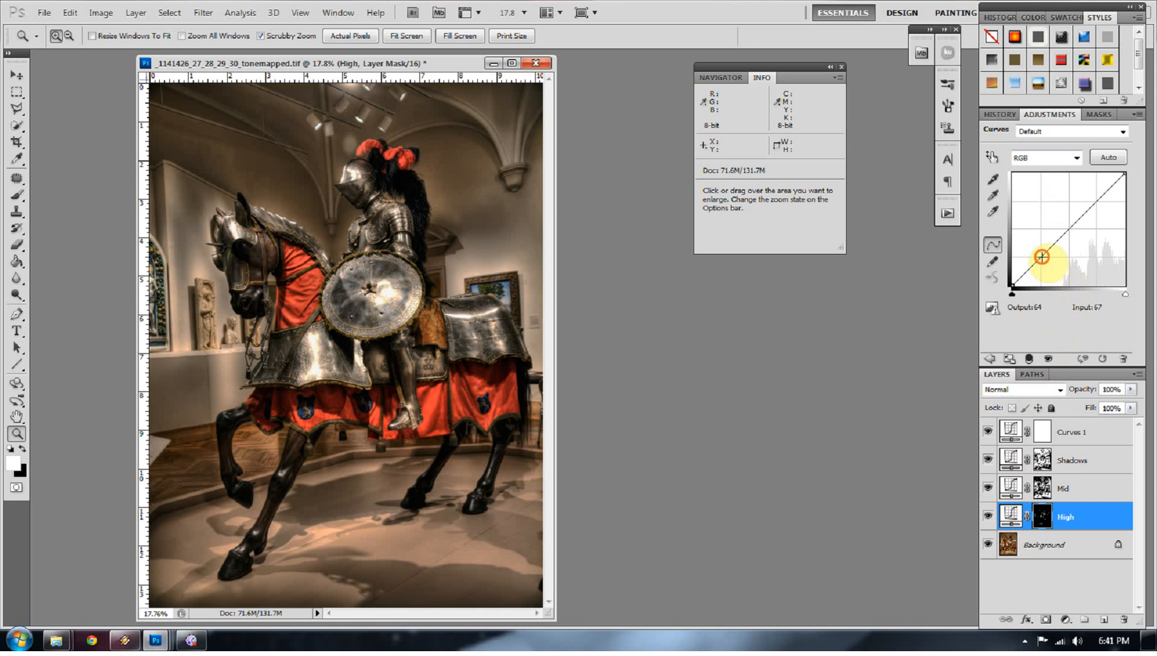
{"action": "left_click_drag", "start_coordinate": [1045, 258], "coordinate": [1041, 253]}
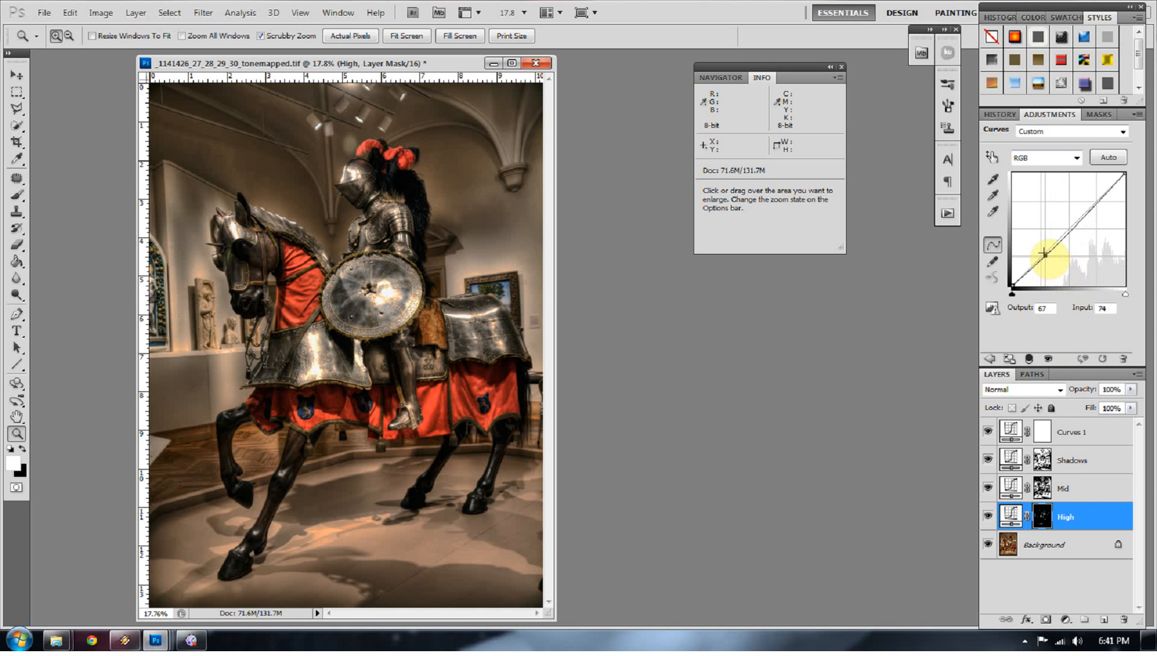
{"action": "left_click_drag", "start_coordinate": [1043, 254], "coordinate": [1035, 239]}
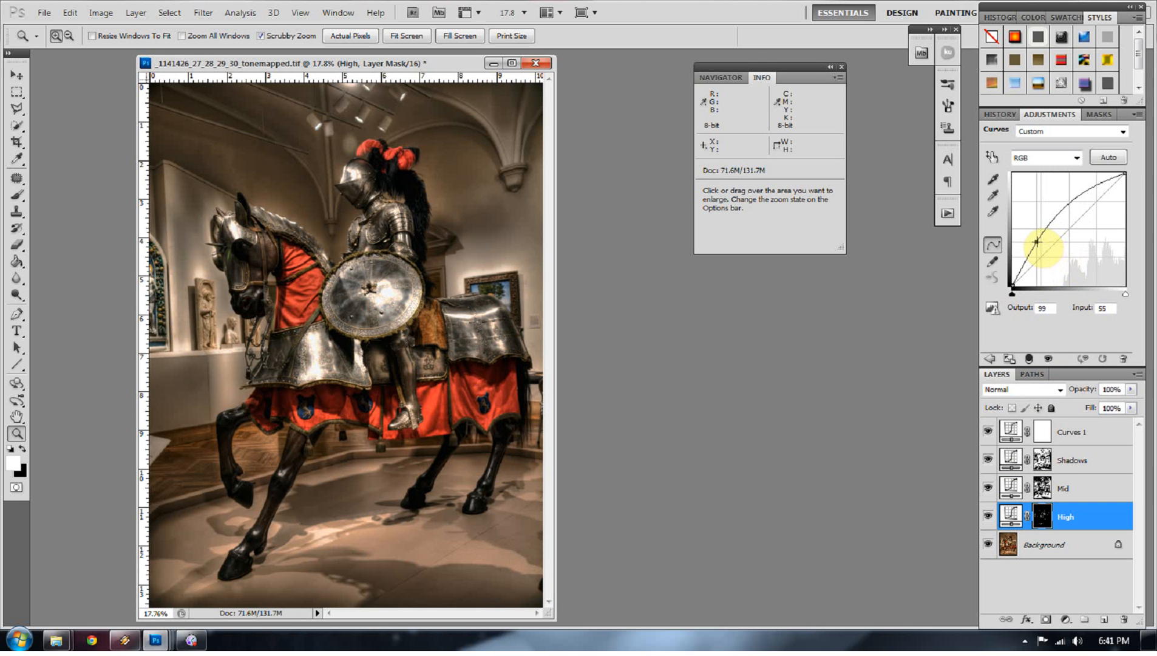
{"action": "left_click", "coordinate": [375, 387]}
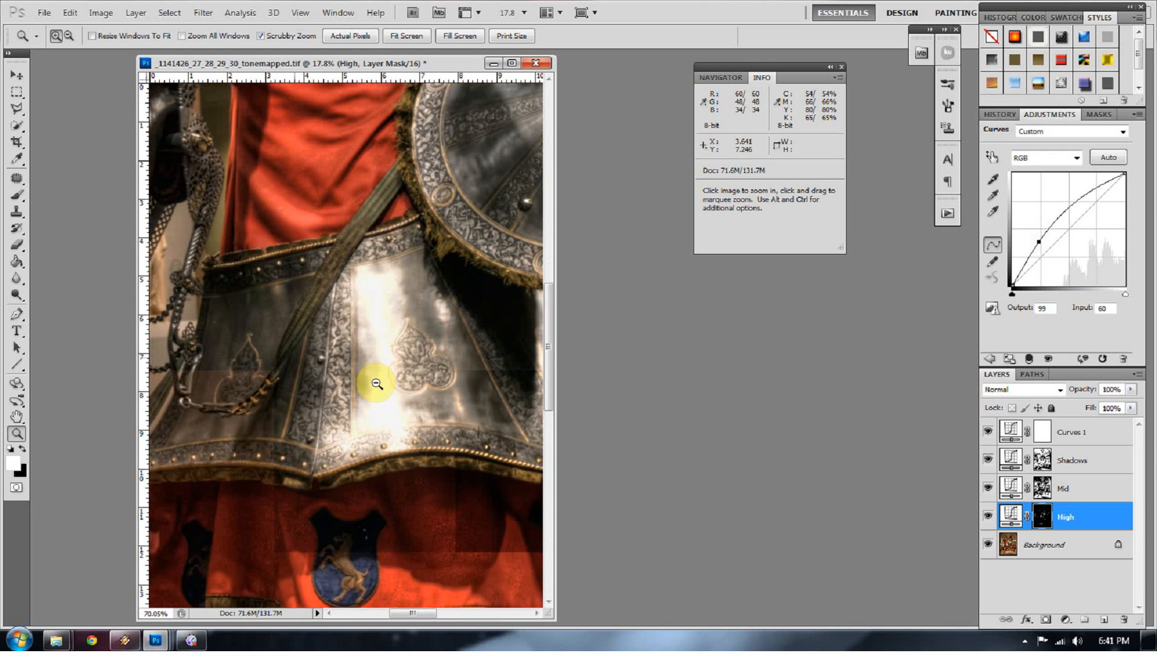
{"action": "left_click", "coordinate": [377, 384]}
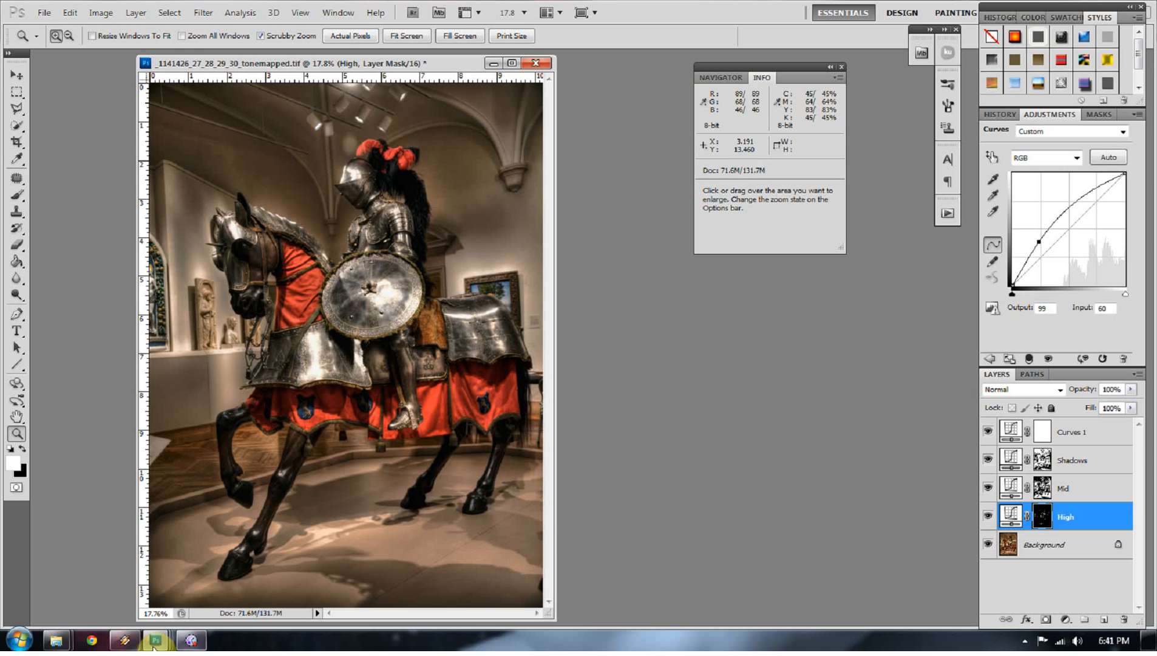
{"action": "mouse_move", "coordinate": [153, 639]}
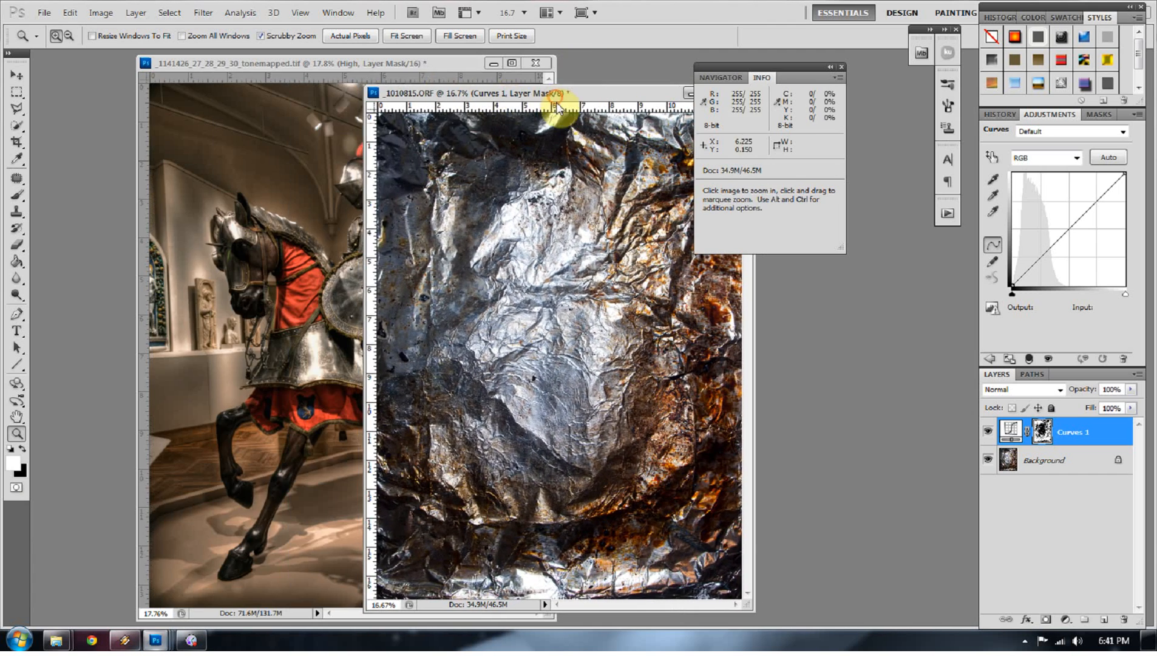
{"action": "mouse_move", "coordinate": [816, 89]}
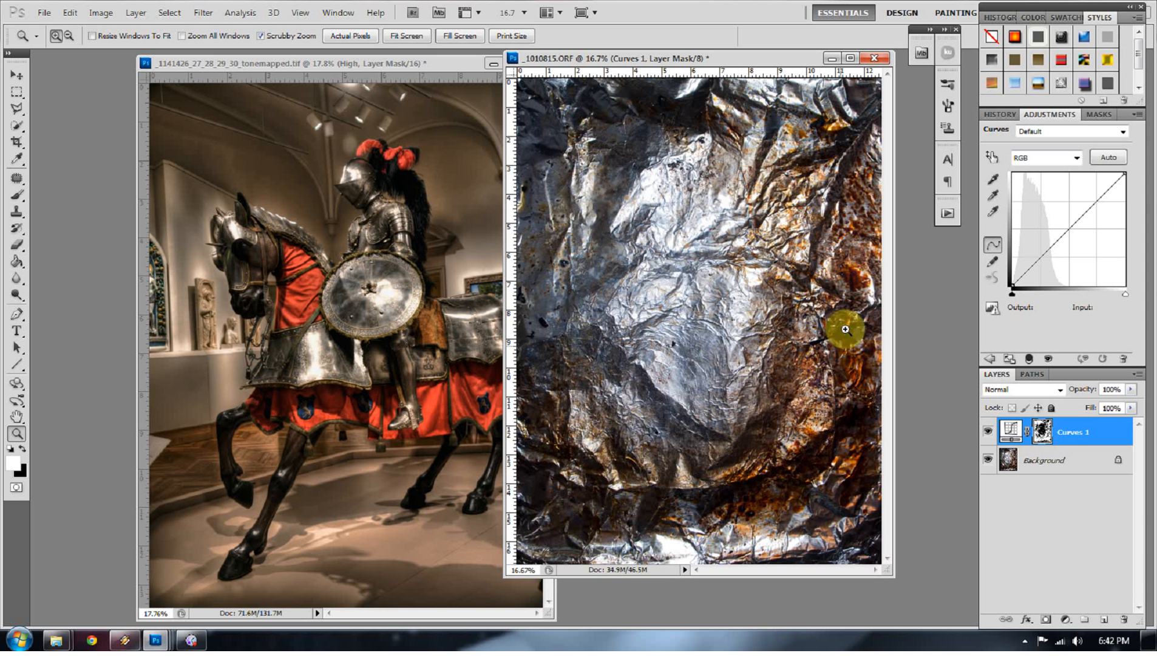
{"action": "mouse_move", "coordinate": [711, 331]}
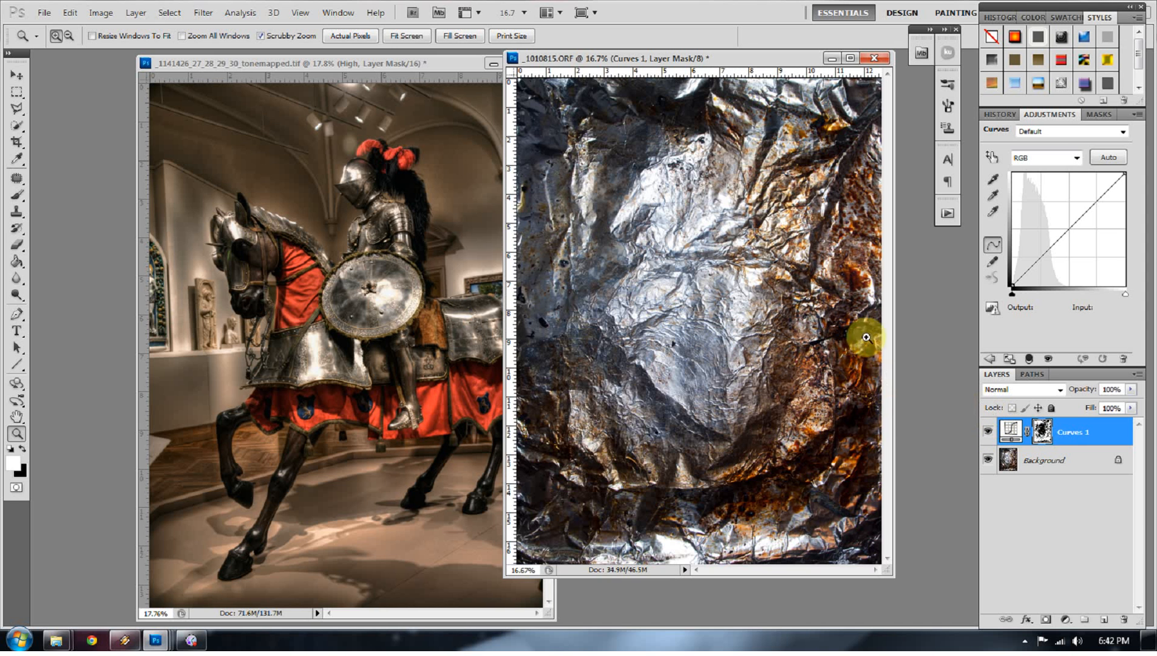
{"action": "mouse_move", "coordinate": [961, 447]}
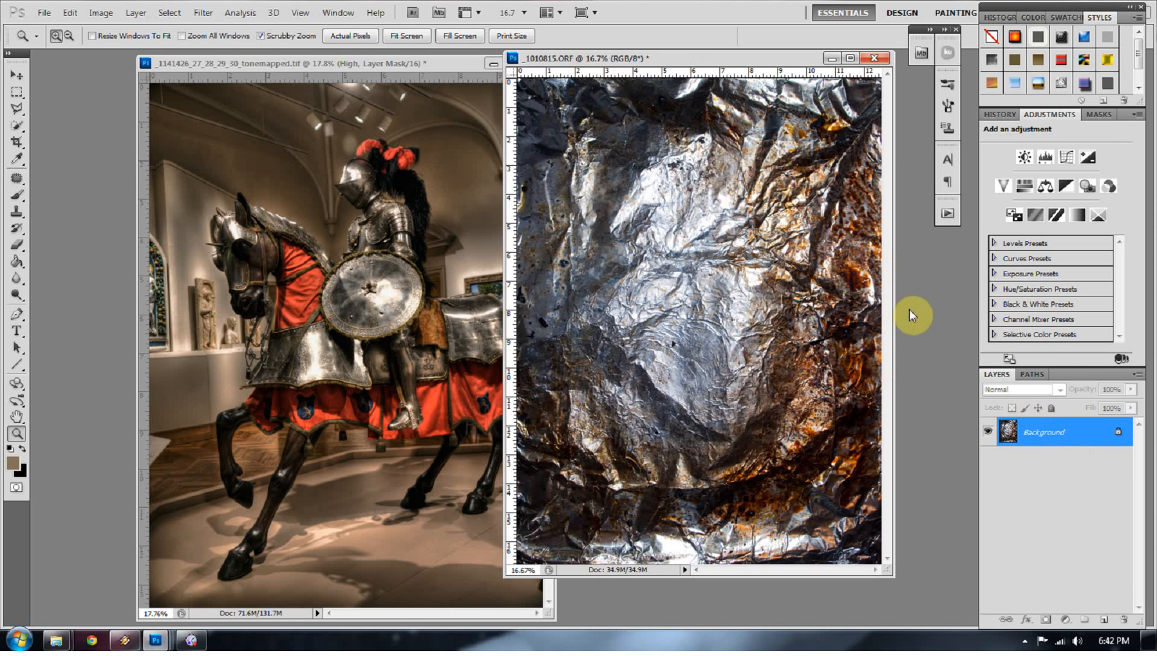
Add a new Curves adjustment layer to the foil photo from the adjustment layer menu.
{"action": "left_click", "coordinate": [175, 12]}
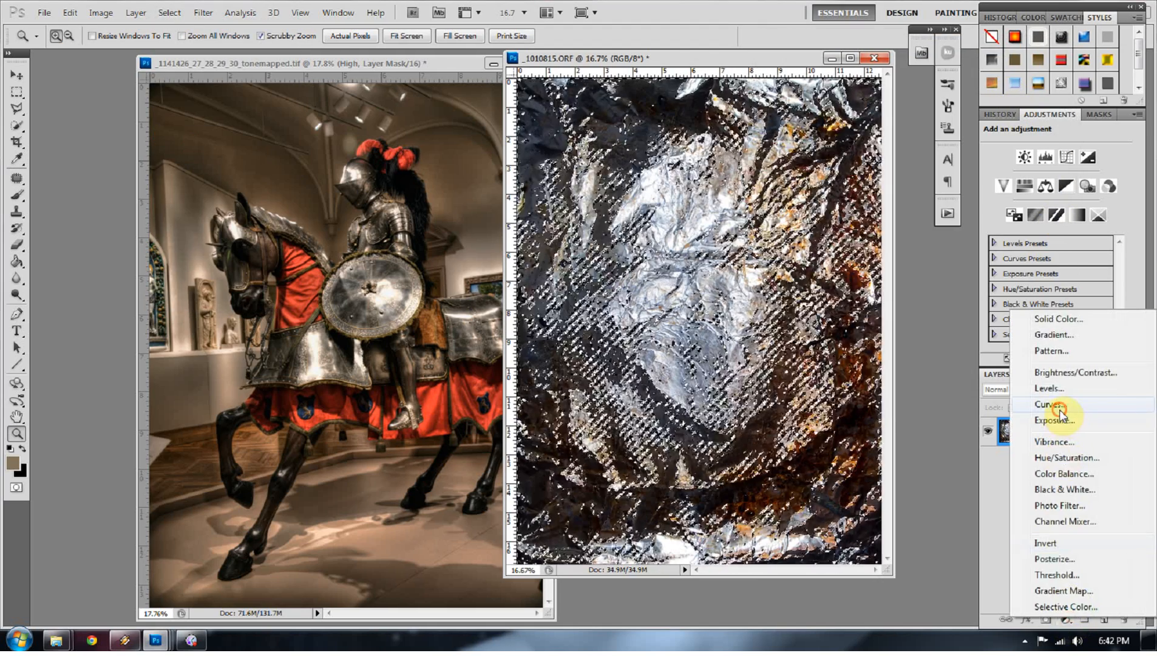
{"action": "left_click", "coordinate": [1051, 404]}
{"action": "type", "text": "Biscuit Shadow"}
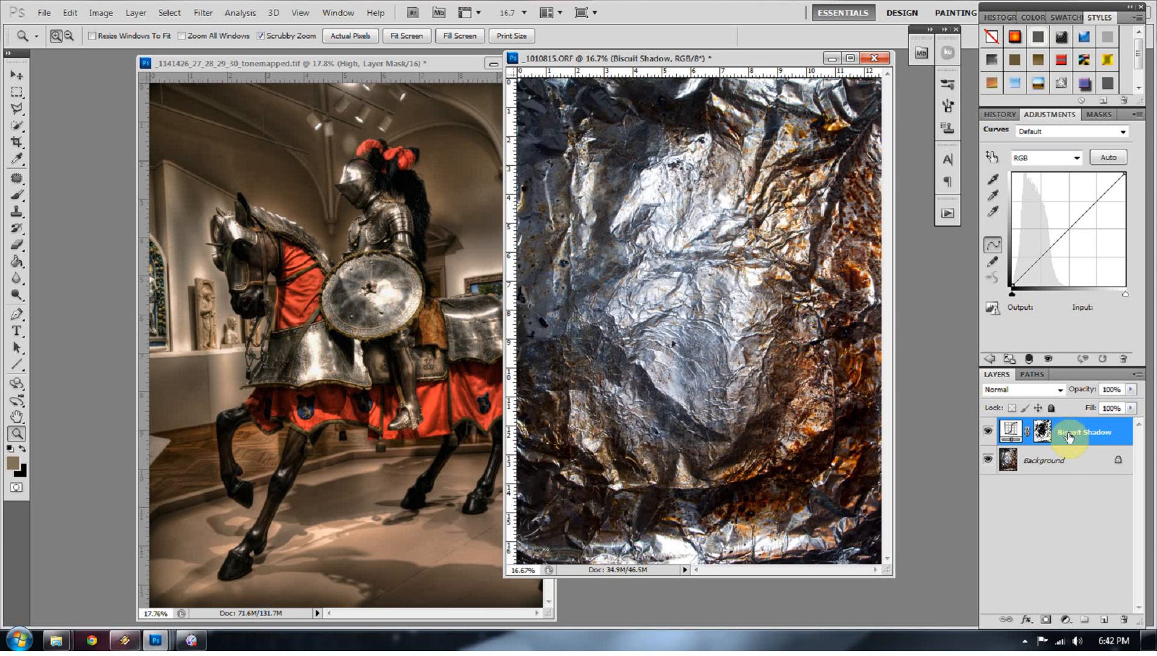
Copy Biscuit Shadow into the knight photo and raise its curve point to reveal the foil.
{"action": "left_click_drag", "start_coordinate": [1077, 431], "coordinate": [361, 337]}
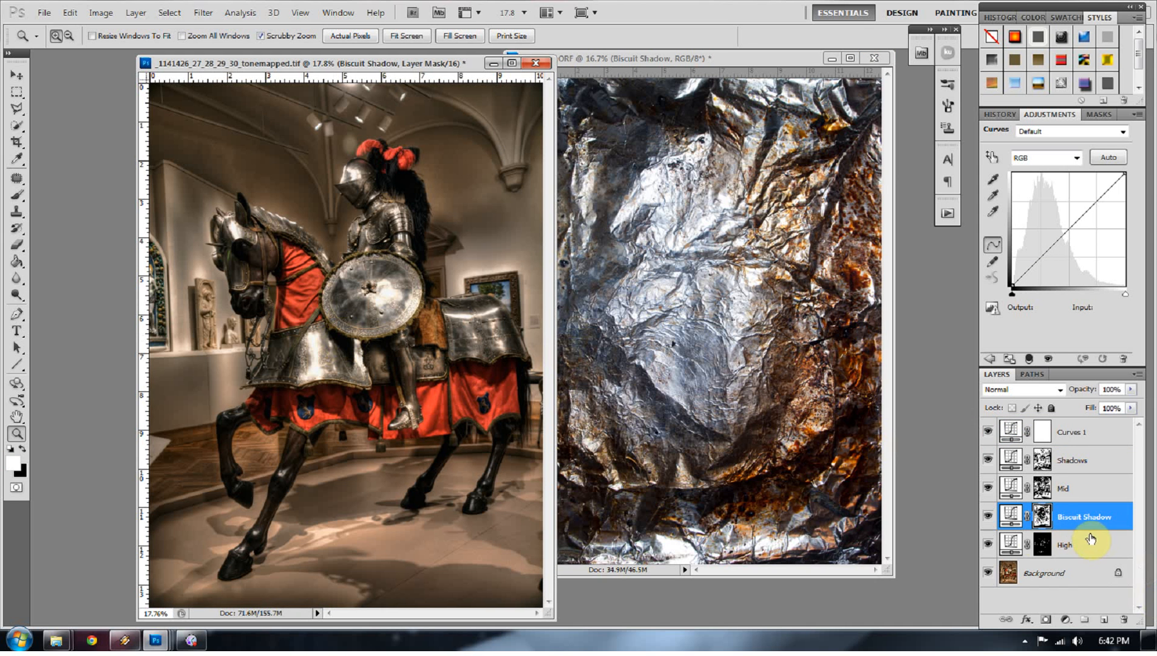
{"action": "left_click", "coordinate": [1011, 516]}
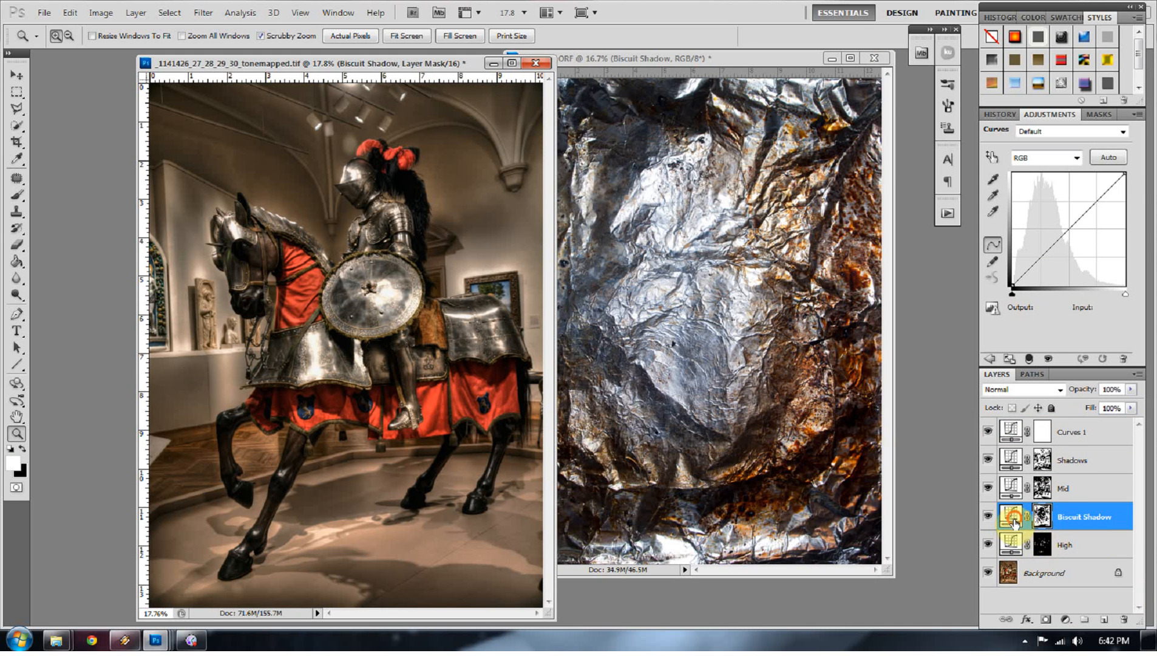
{"action": "left_click", "coordinate": [1061, 244]}
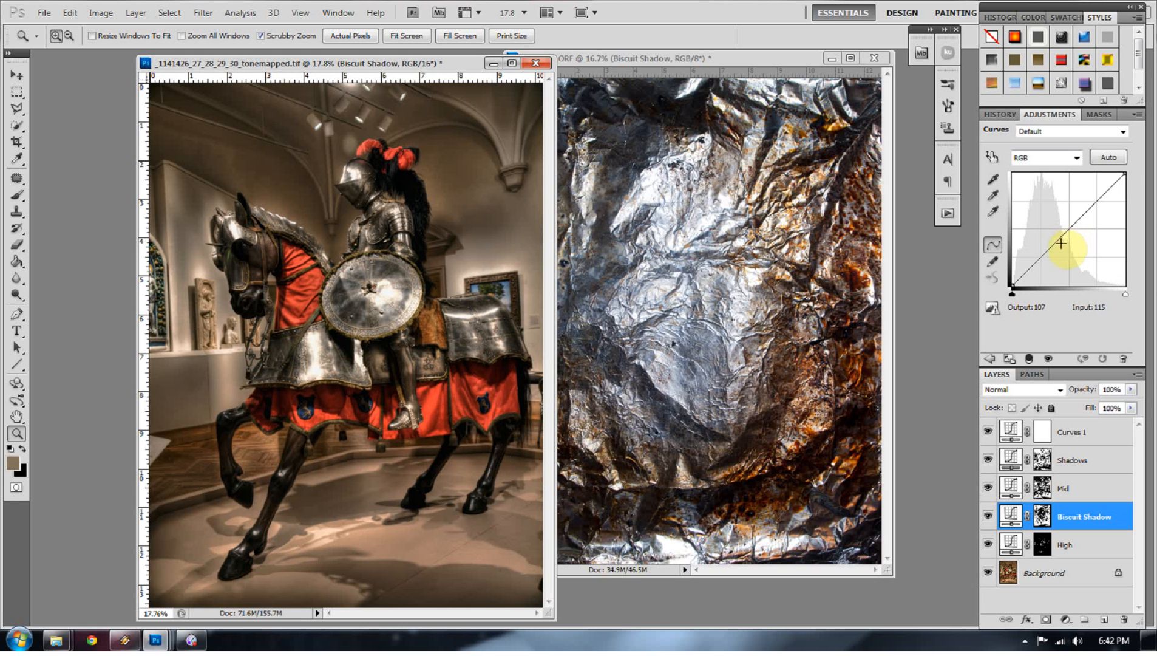
{"action": "left_click_drag", "start_coordinate": [1077, 249], "coordinate": [1054, 256]}
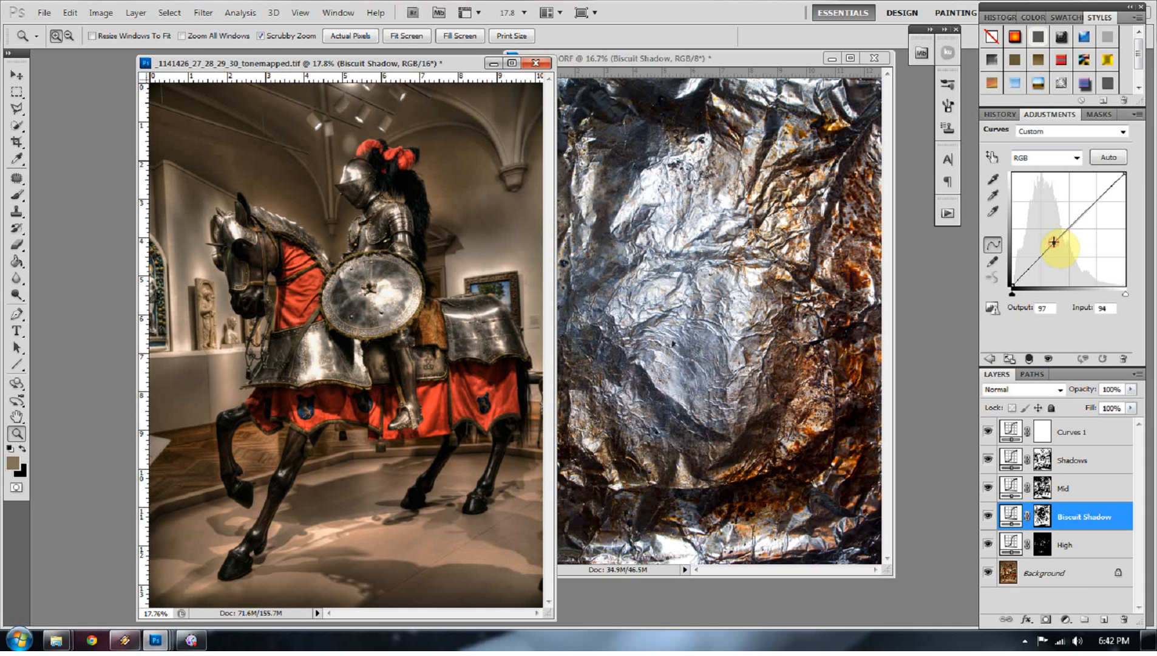
{"action": "left_click_drag", "start_coordinate": [1056, 243], "coordinate": [1047, 238]}
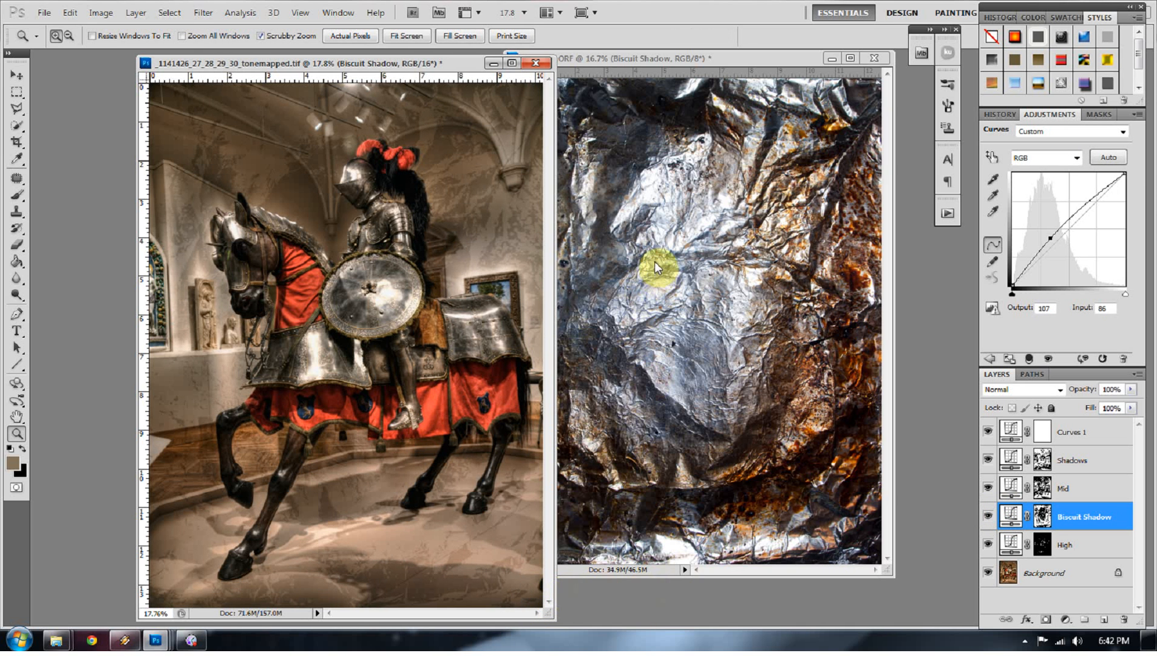
{"action": "mouse_move", "coordinate": [675, 143]}
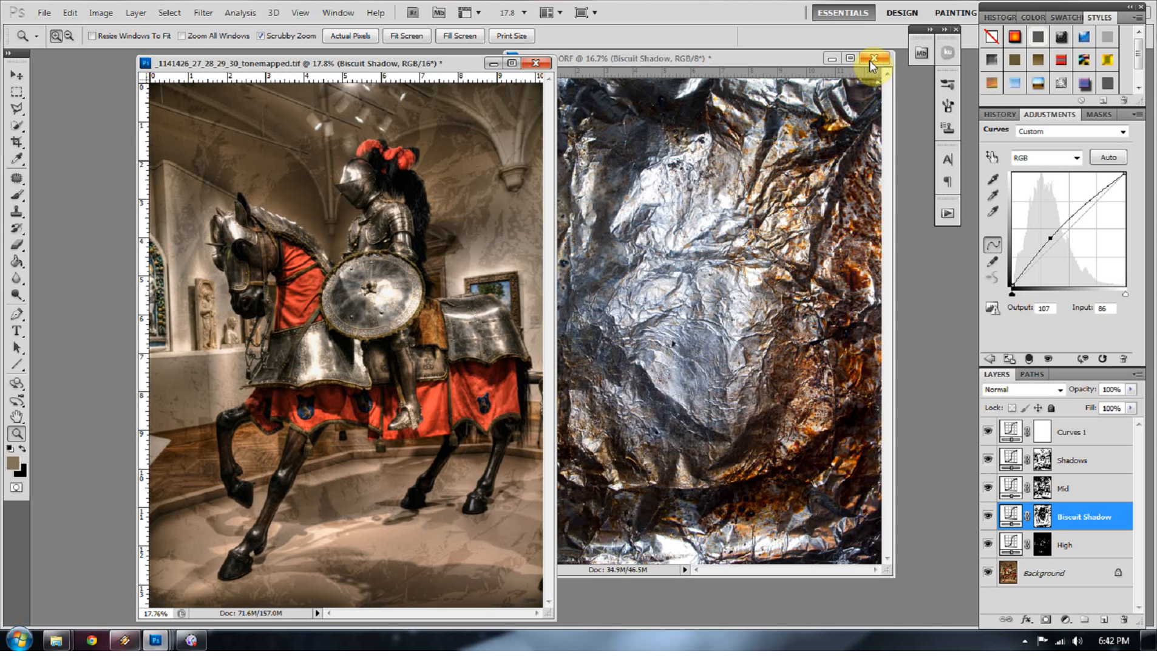
{"action": "mouse_move", "coordinate": [872, 58]}
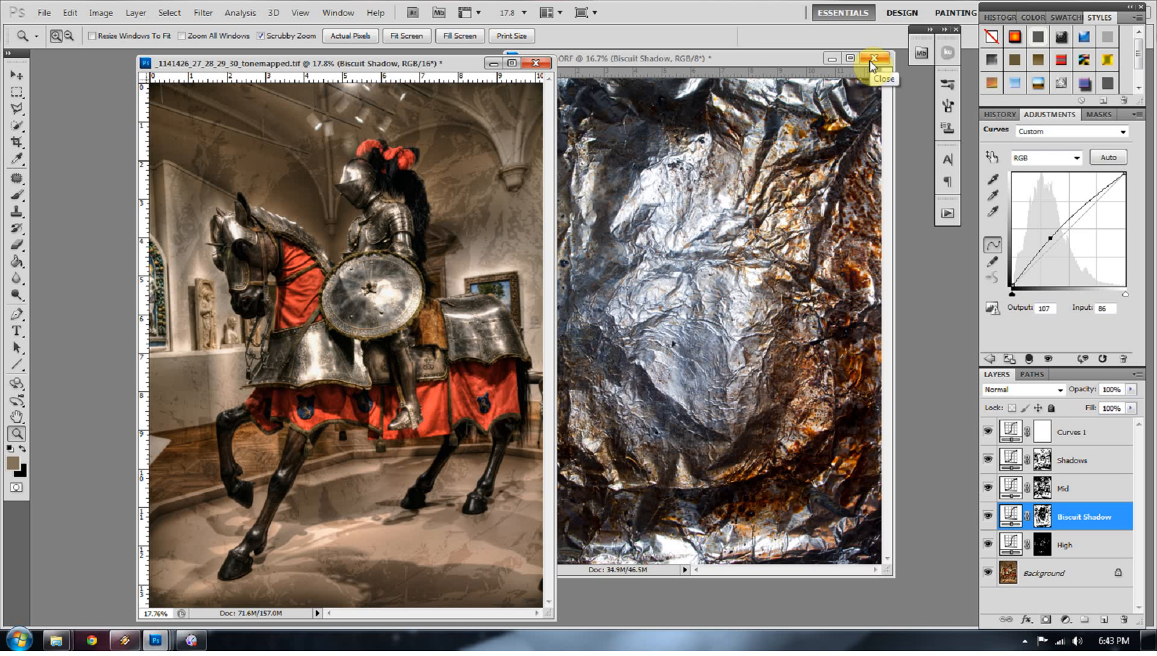
{"action": "mouse_move", "coordinate": [857, 91]}
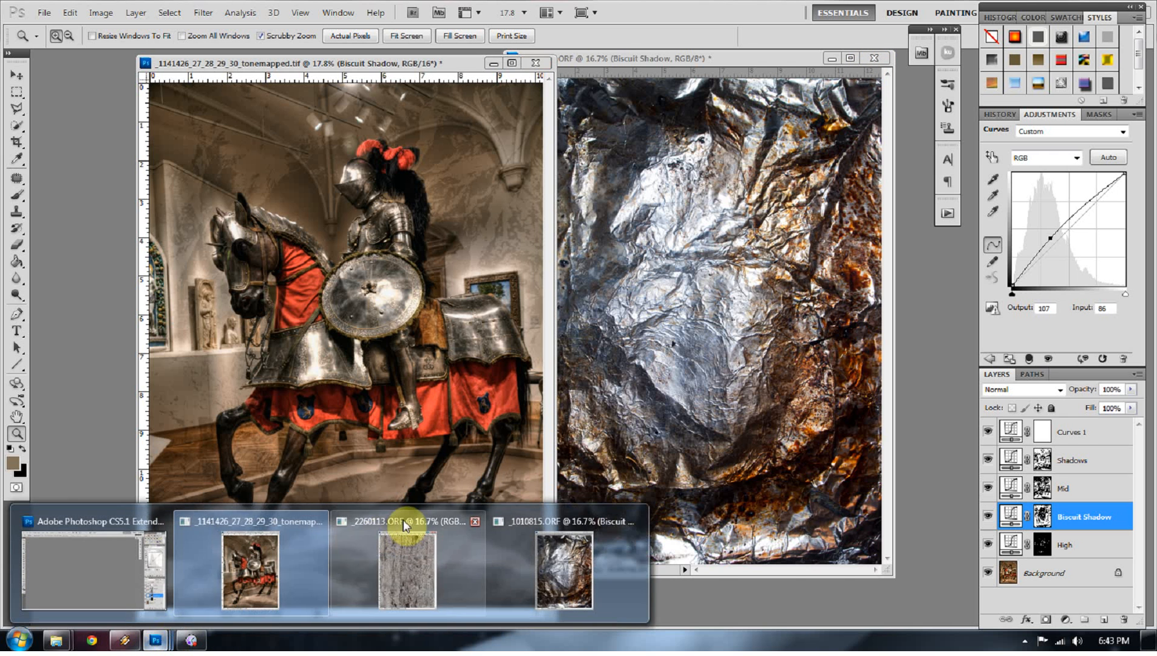
Bring in the wood bark texture photo and set its layer to Overlay blending.
{"action": "left_click", "coordinate": [402, 524]}
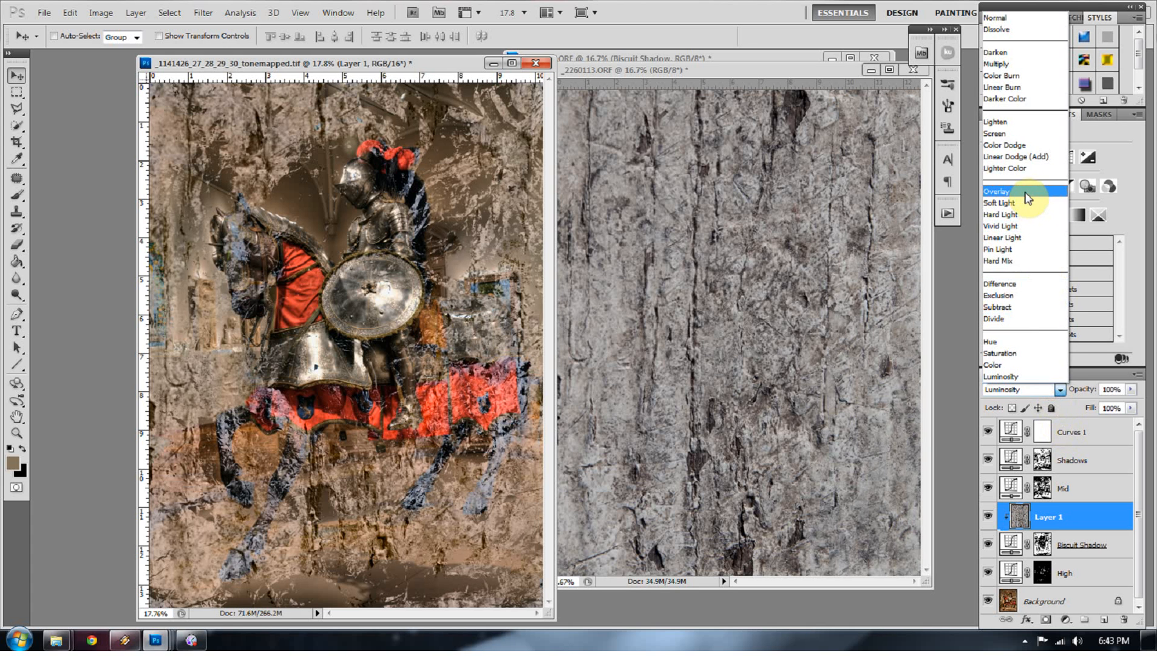
{"action": "left_click", "coordinate": [997, 214]}
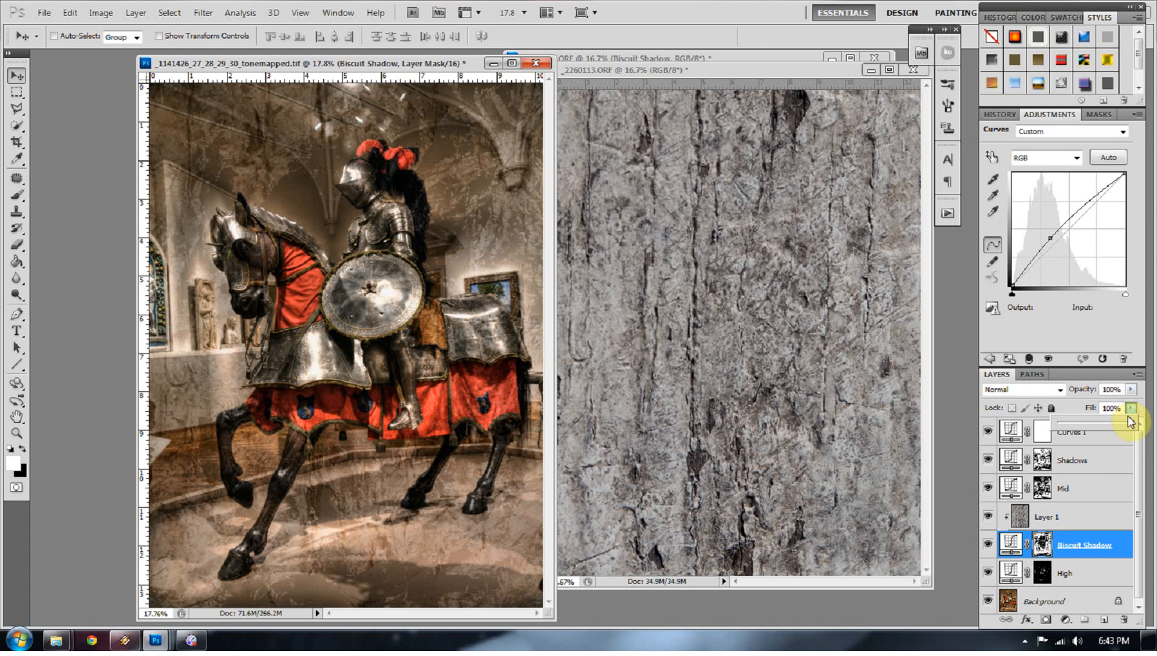
Lower Biscuit Shadow's fill to about 50% and its opacity to about 78%.
{"action": "left_click_drag", "start_coordinate": [1129, 421], "coordinate": [1107, 423]}
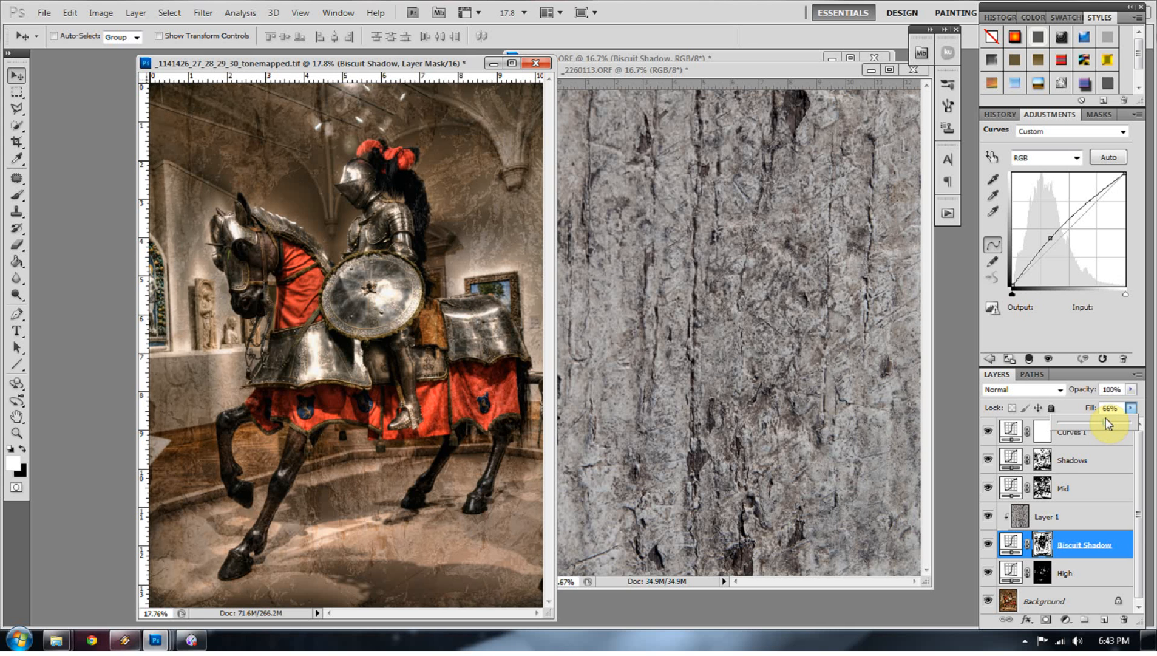
{"action": "left_click_drag", "start_coordinate": [1114, 423], "coordinate": [1099, 423]}
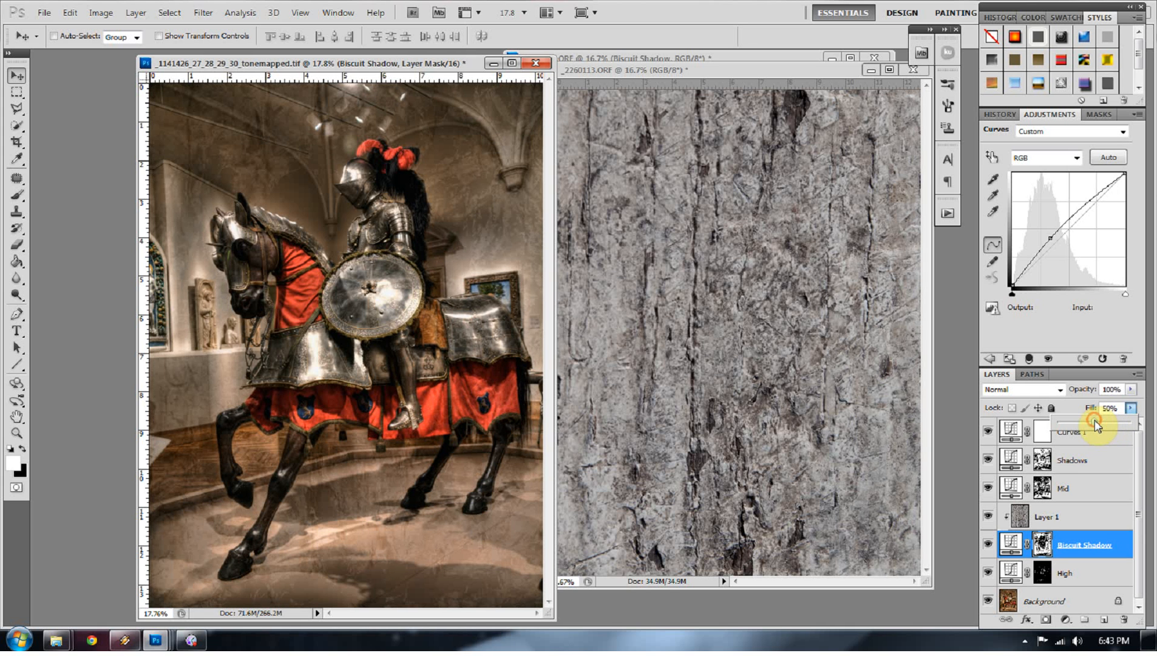
{"action": "left_click_drag", "start_coordinate": [1095, 425], "coordinate": [1106, 402]}
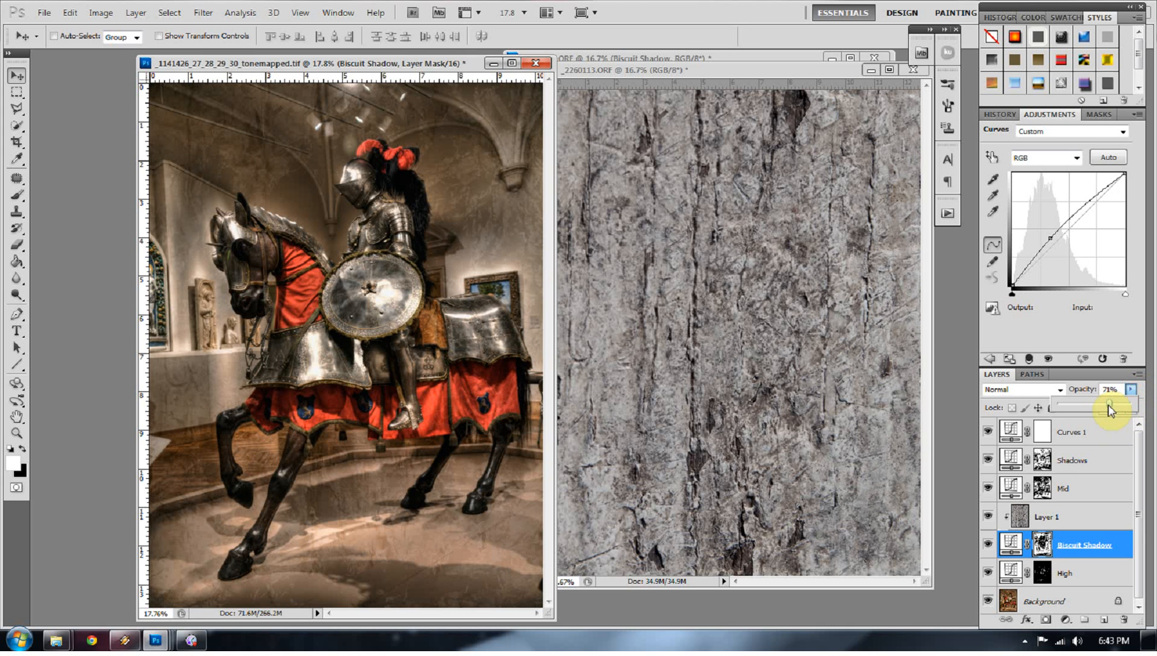